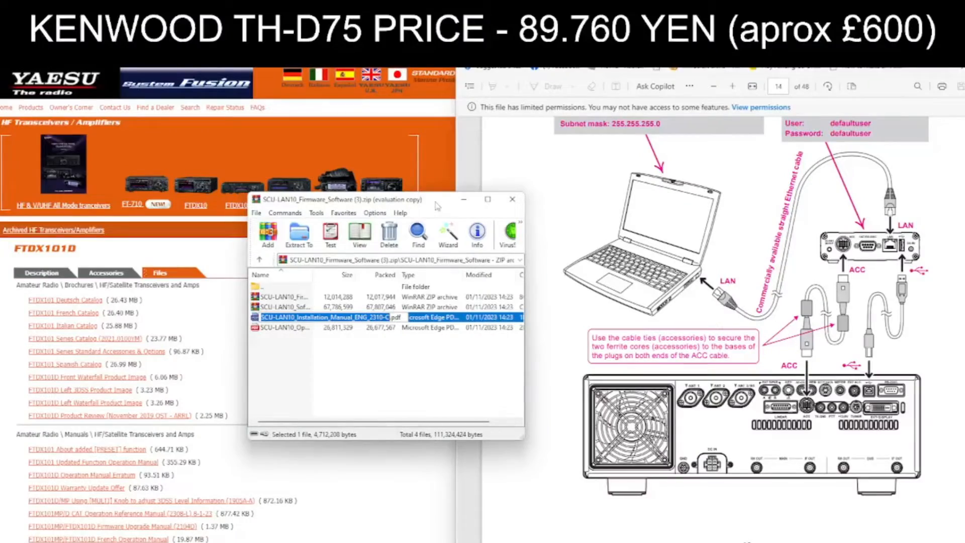
- Move the SCU-LAN10 archive window leftward, clear of the open installation manual PDF
{"action": "left_click_drag", "start_coordinate": [369, 199], "coordinate": [431, 205]}
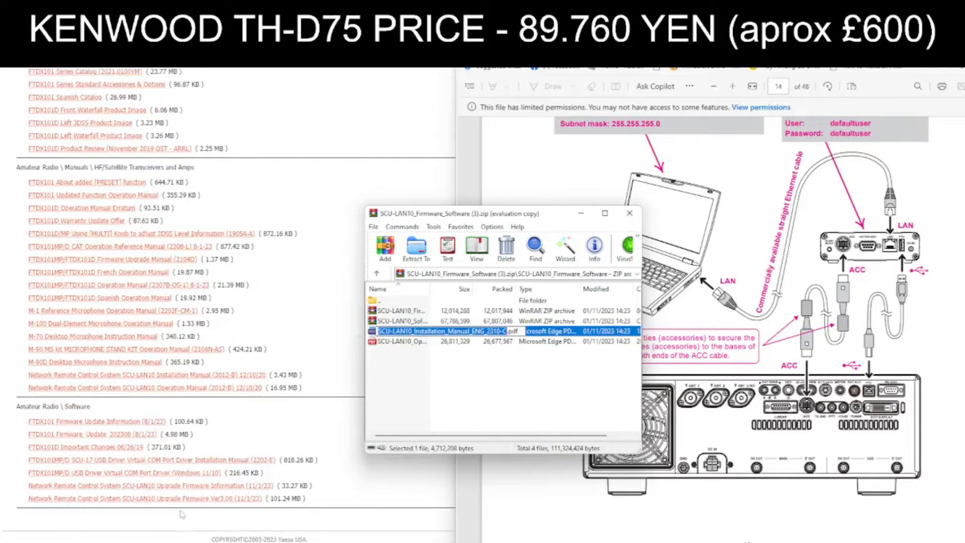
{"action": "mouse_move", "coordinate": [209, 489]}
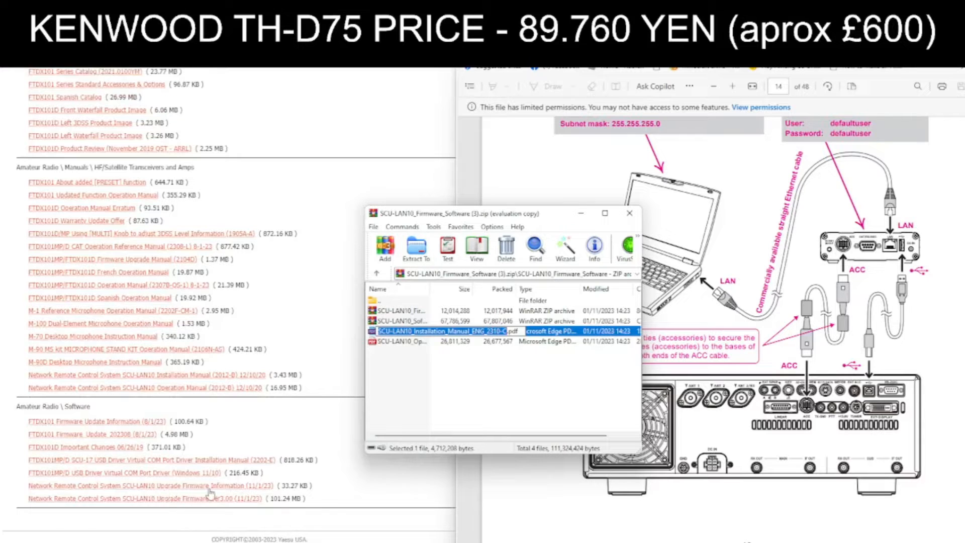
{"action": "mouse_move", "coordinate": [173, 505]}
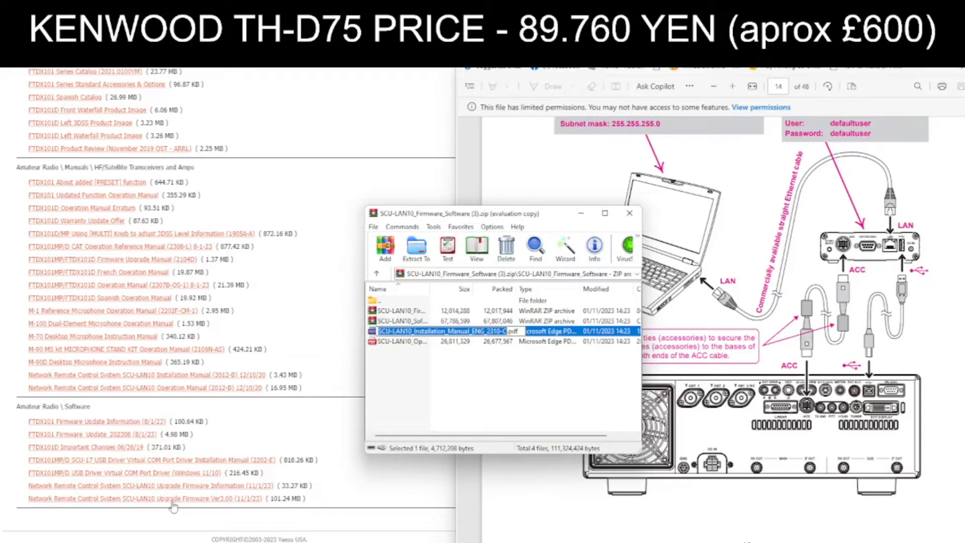
{"action": "mouse_move", "coordinate": [566, 213]}
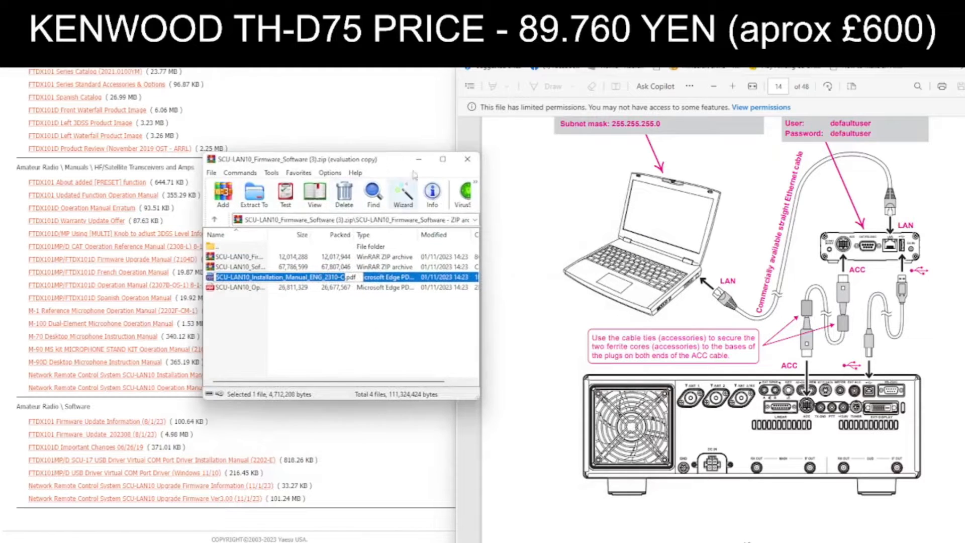
{"action": "left_click_drag", "start_coordinate": [339, 159], "coordinate": [302, 158]}
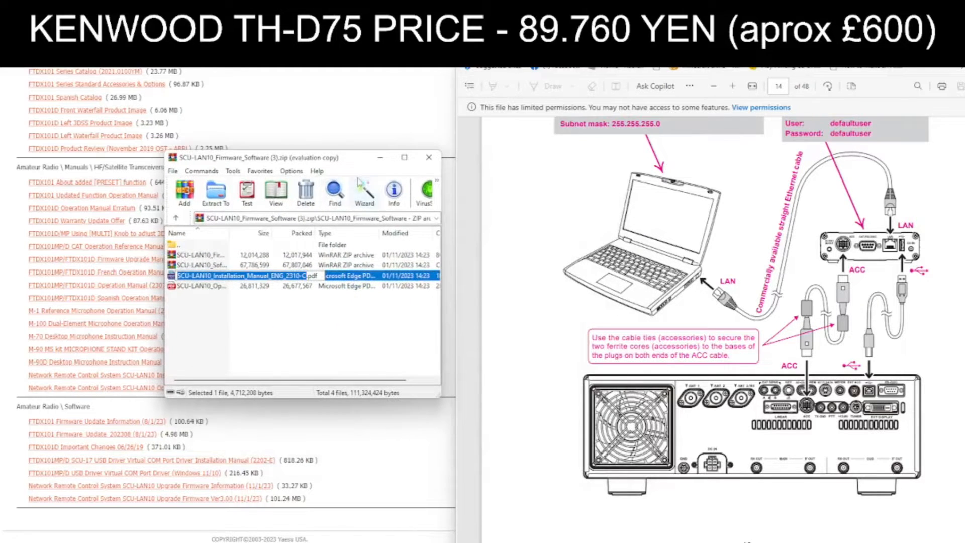
{"action": "mouse_move", "coordinate": [247, 203]}
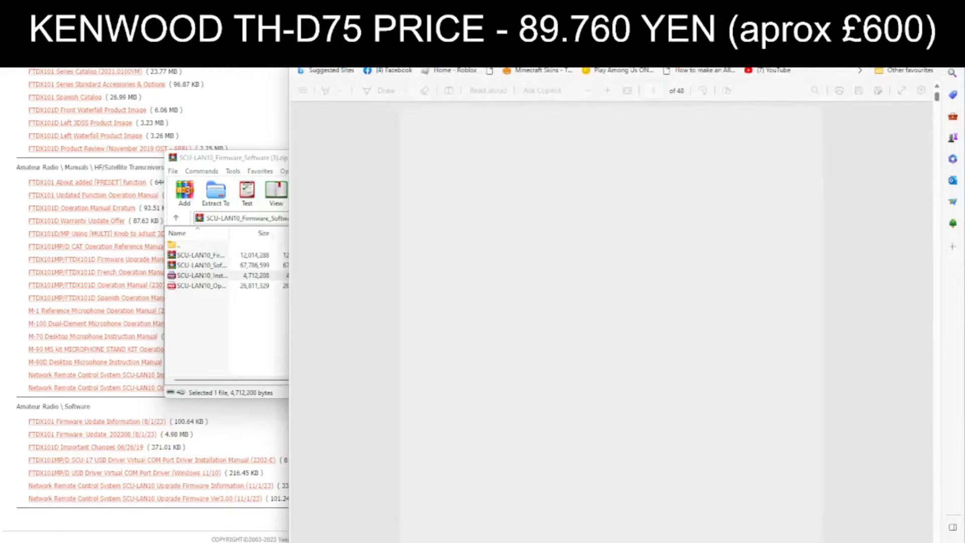
- Extract the installation manual PDF into the yaesu101r folder on the Desktop
{"action": "right_click", "coordinate": [892, 326]}
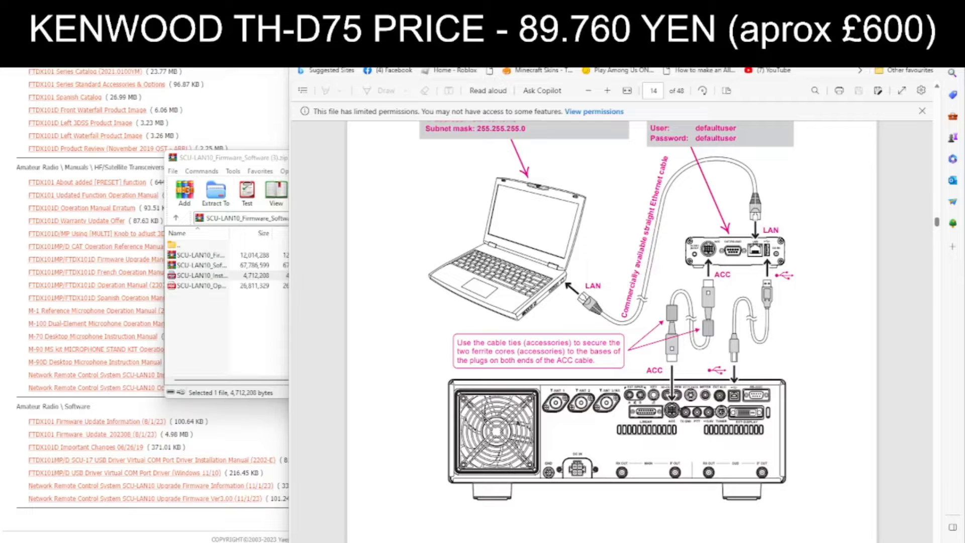
{"action": "mouse_move", "coordinate": [423, 195]}
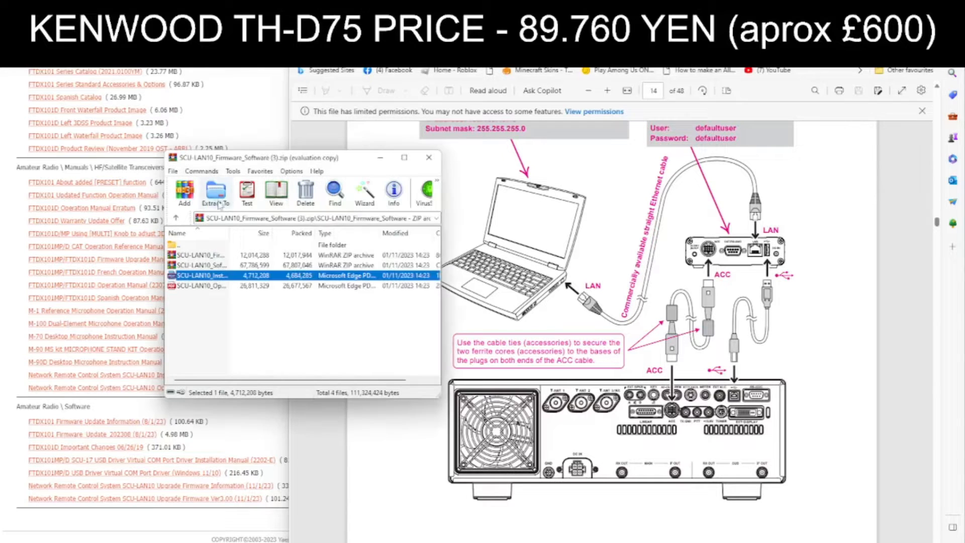
{"action": "left_click", "coordinate": [215, 192]}
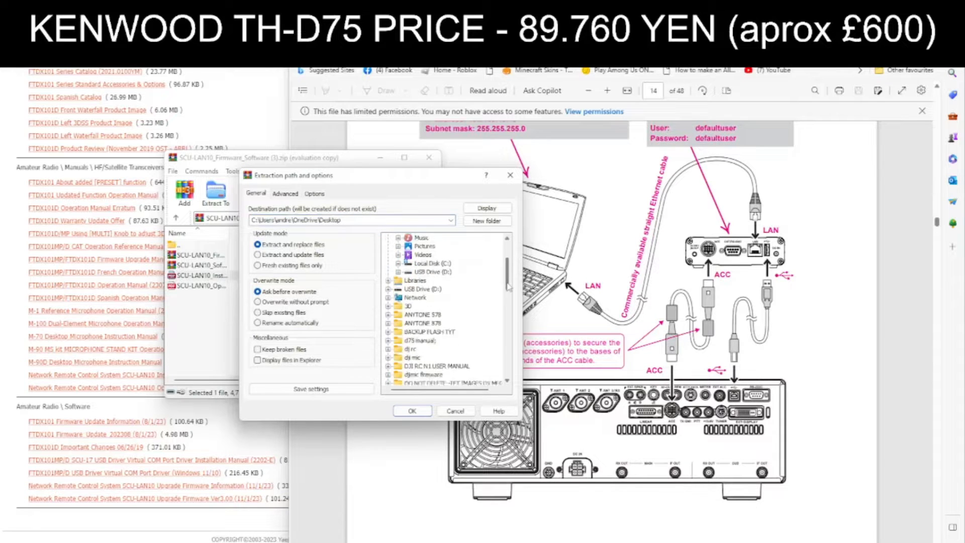
{"action": "scroll", "scroll_direction": "down", "scroll_amount": 3}
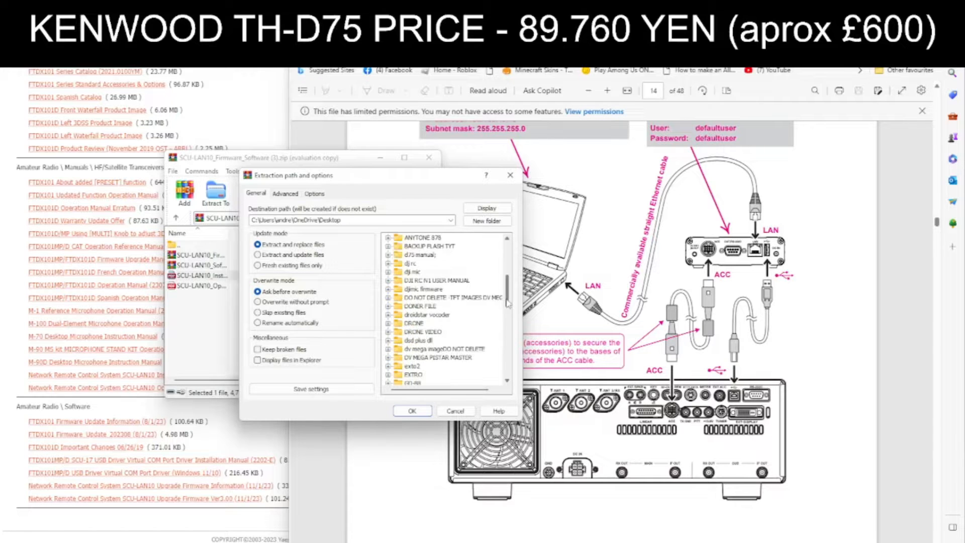
{"action": "scroll", "scroll_direction": "down", "scroll_amount": 3}
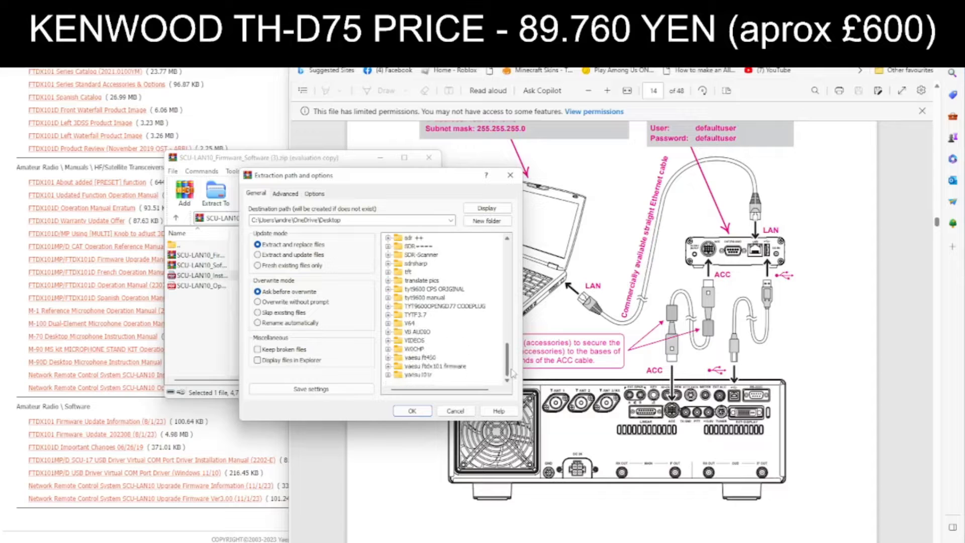
{"action": "left_click", "coordinate": [411, 409]}
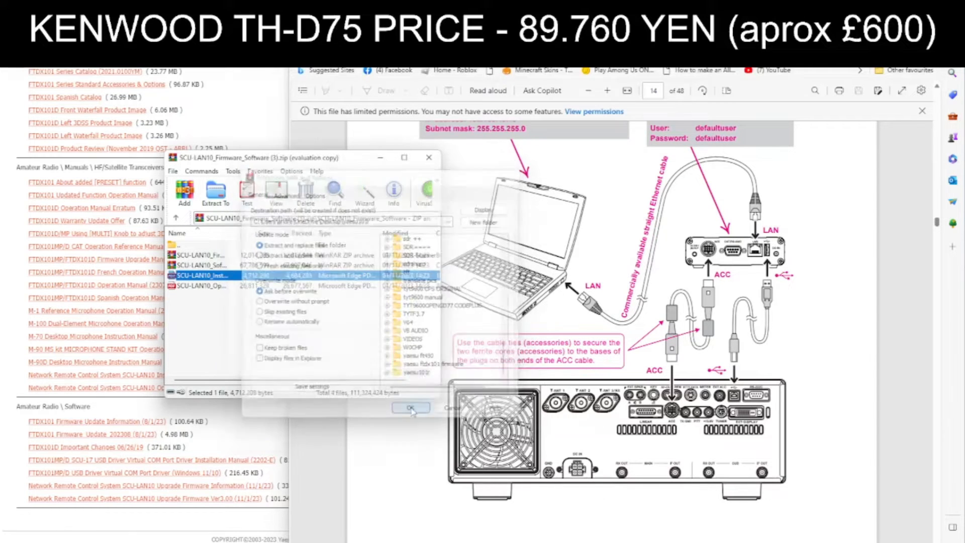
{"action": "left_click", "coordinate": [410, 407]}
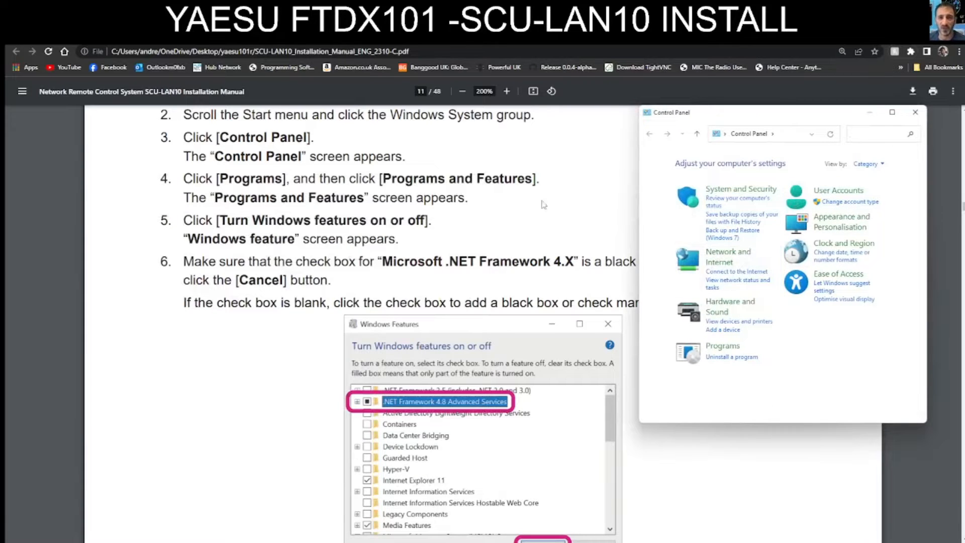
{"action": "mouse_move", "coordinate": [722, 345]}
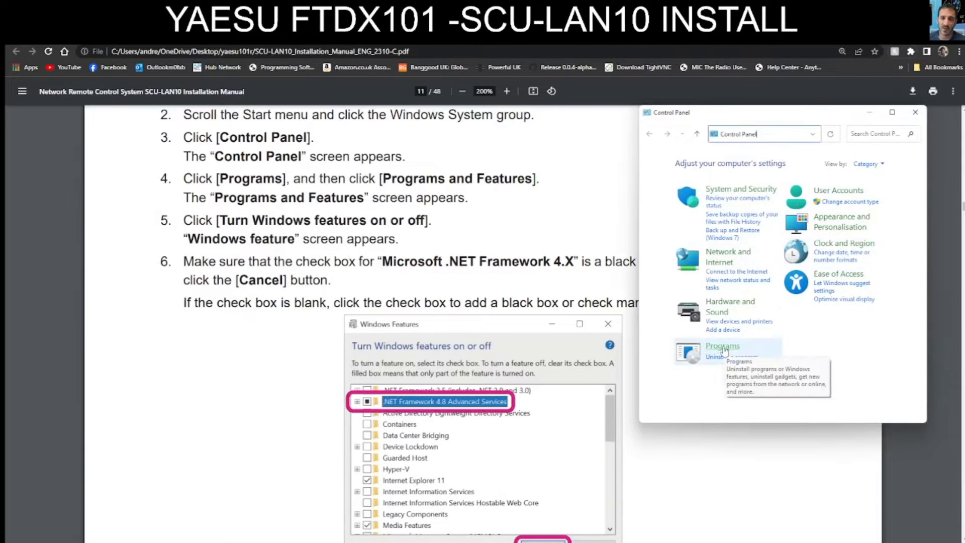
- Go to Programs and bring up Turn Windows features on or off
{"action": "left_click", "coordinate": [722, 345]}
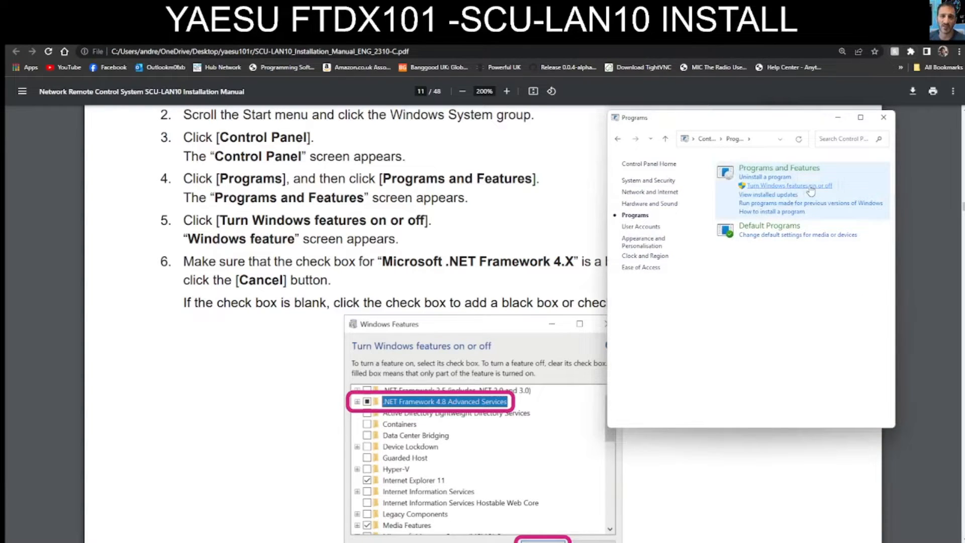
{"action": "left_click", "coordinate": [787, 185]}
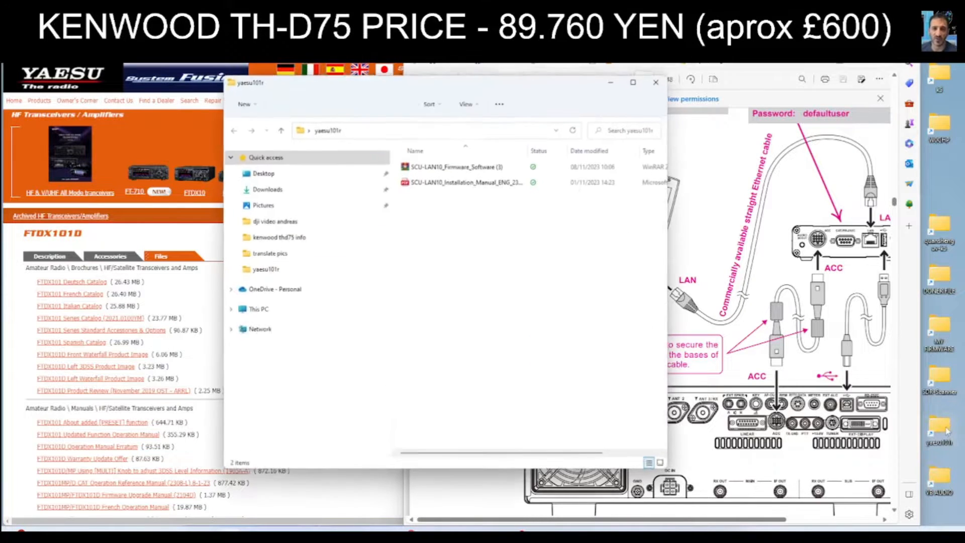
- Open the SCU-LAN10 firmware and software zip from the yaesu101r folder
{"action": "left_click", "coordinate": [232, 309]}
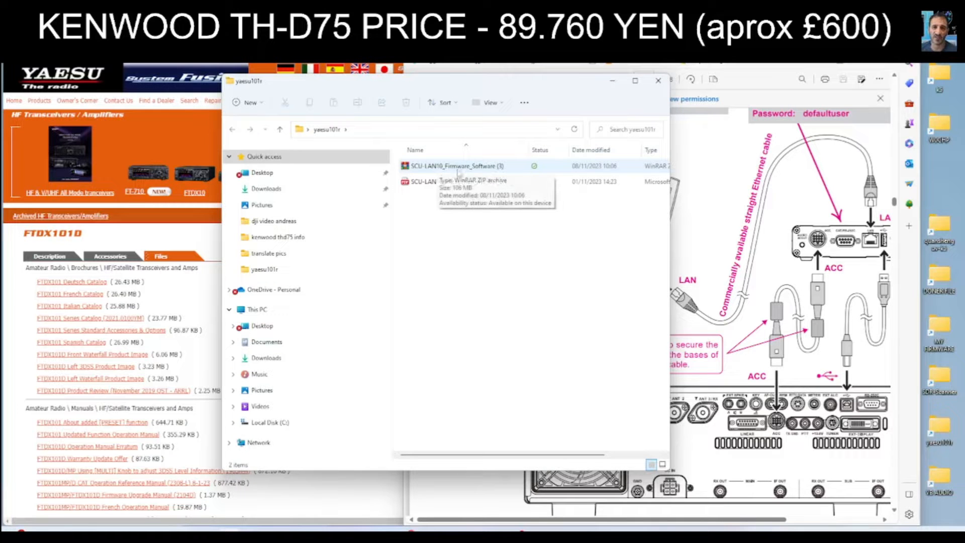
{"action": "left_click", "coordinate": [454, 166]}
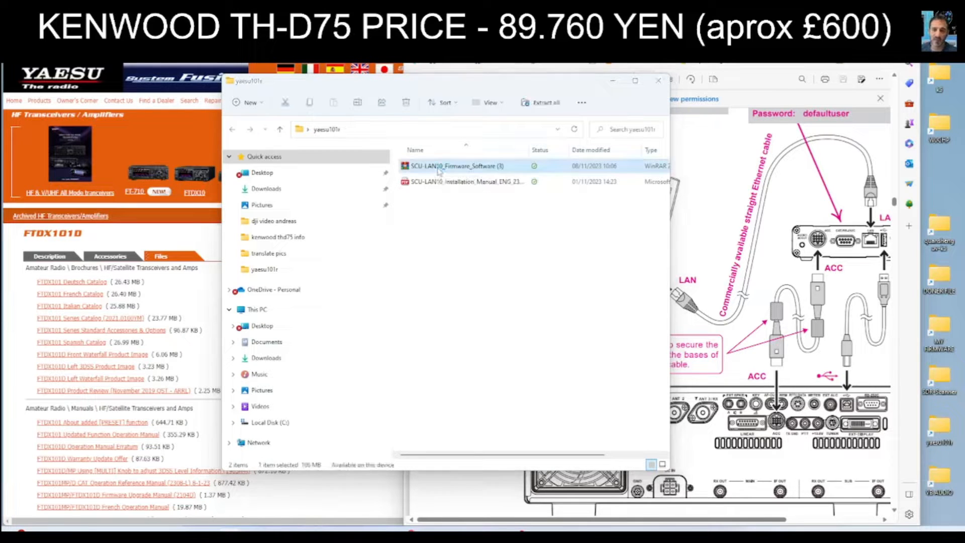
{"action": "double_click", "coordinate": [454, 166]}
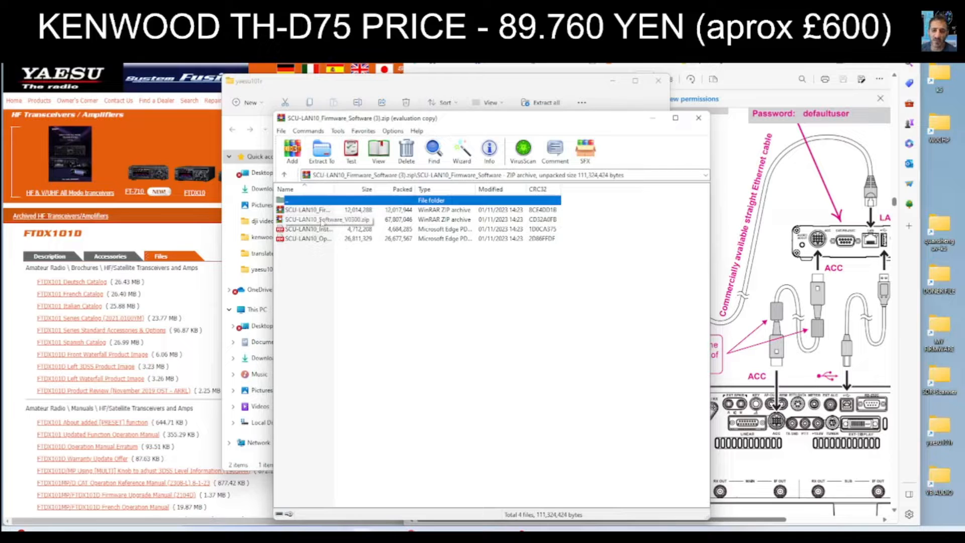
- Enter the nested SCU-LAN10_Software_V0300 archive and run its Setup.exe
{"action": "double_click", "coordinate": [325, 221]}
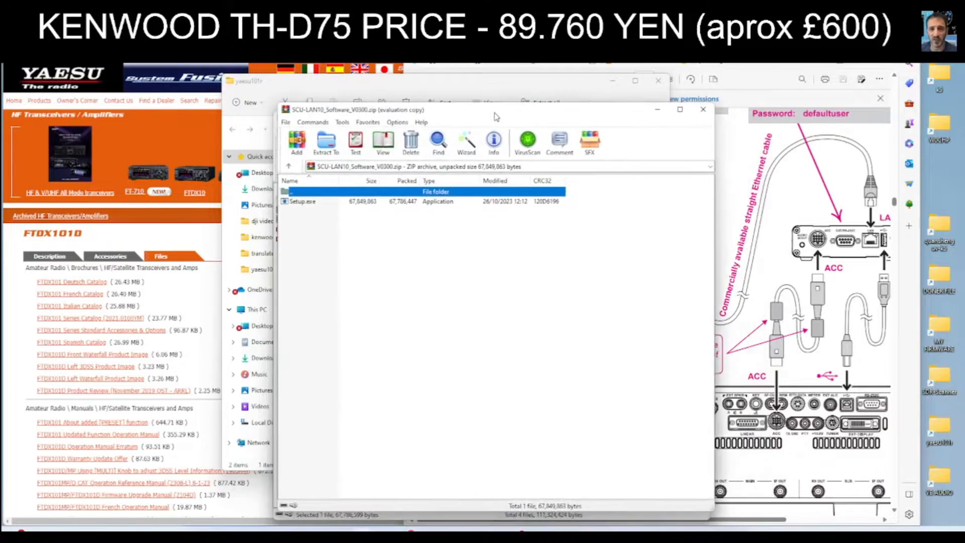
{"action": "double_click", "coordinate": [303, 201]}
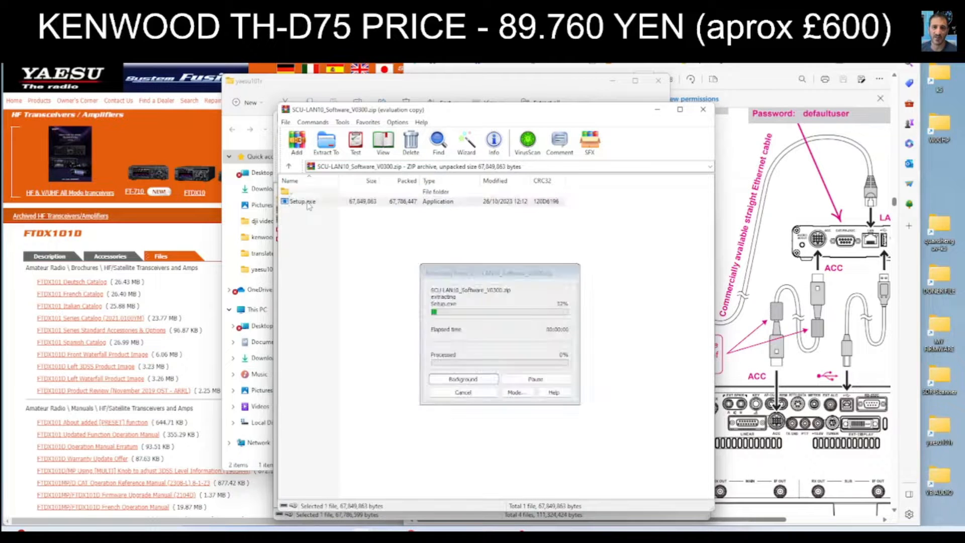
{"action": "left_click", "coordinate": [303, 201]}
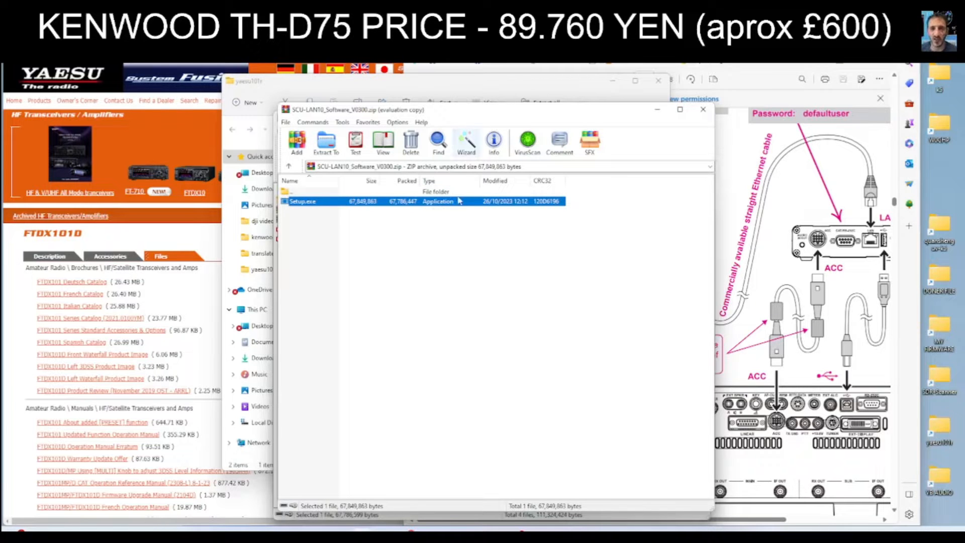
{"action": "mouse_move", "coordinate": [457, 315]}
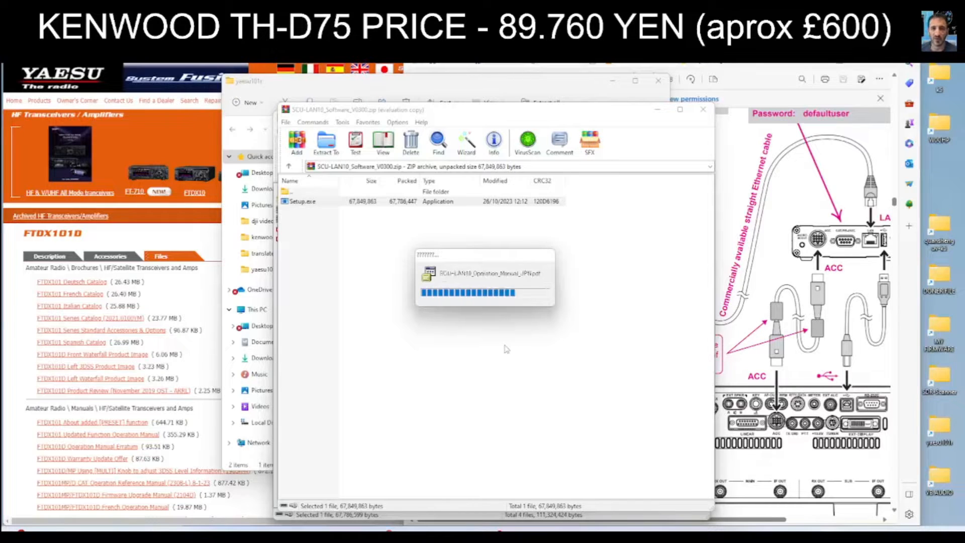
- Install SCU-LAN10 into the default Yaesu Musen folder, creating it, and finish the installer
{"action": "double_click", "coordinate": [303, 201]}
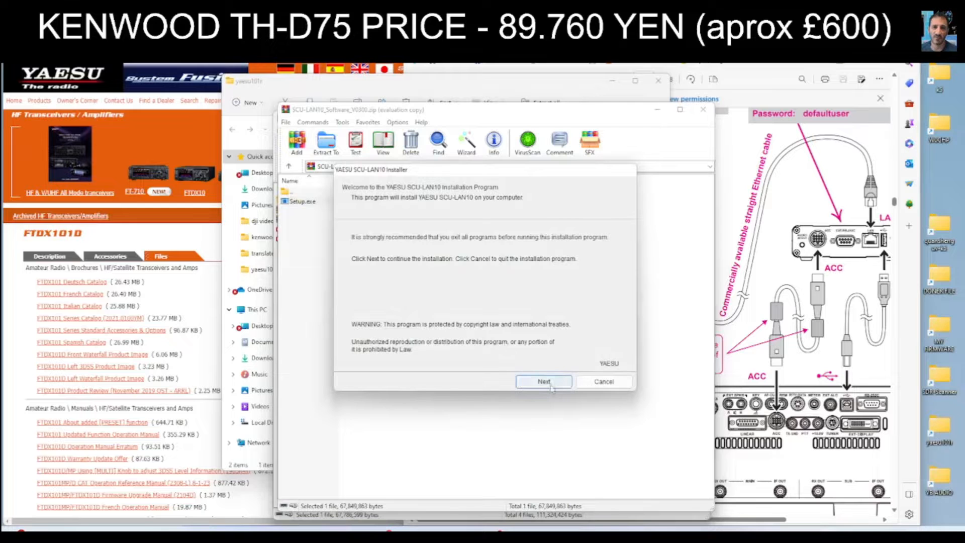
{"action": "left_click", "coordinate": [543, 382]}
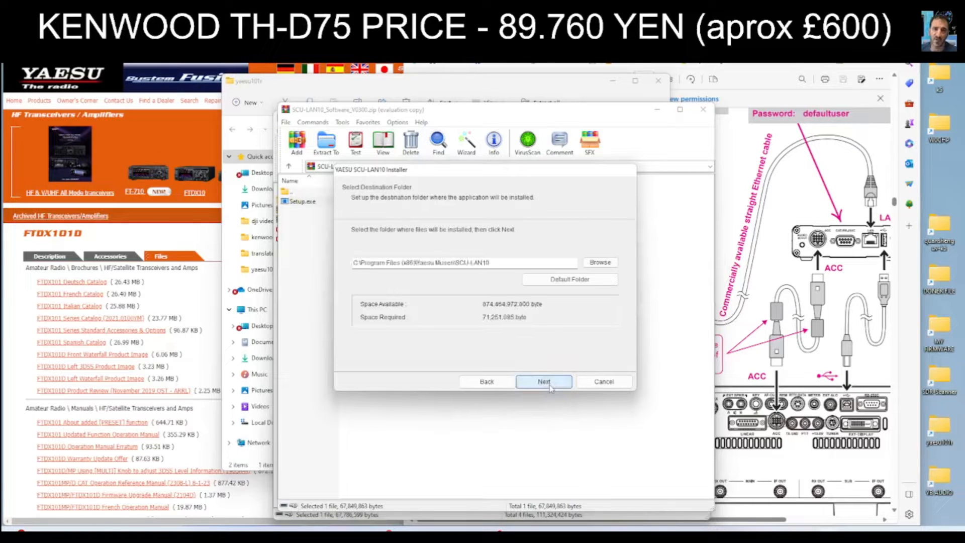
{"action": "left_click", "coordinate": [542, 381]}
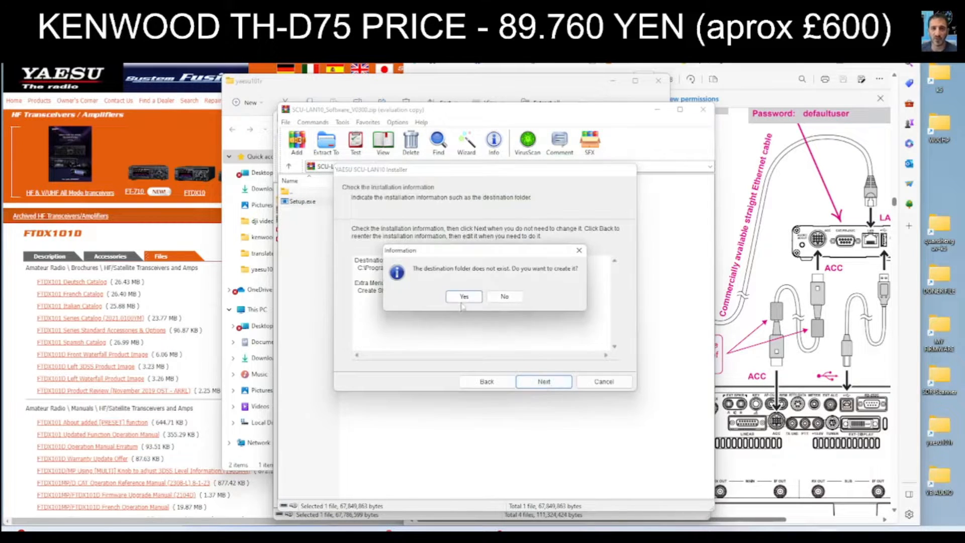
{"action": "left_click", "coordinate": [463, 295]}
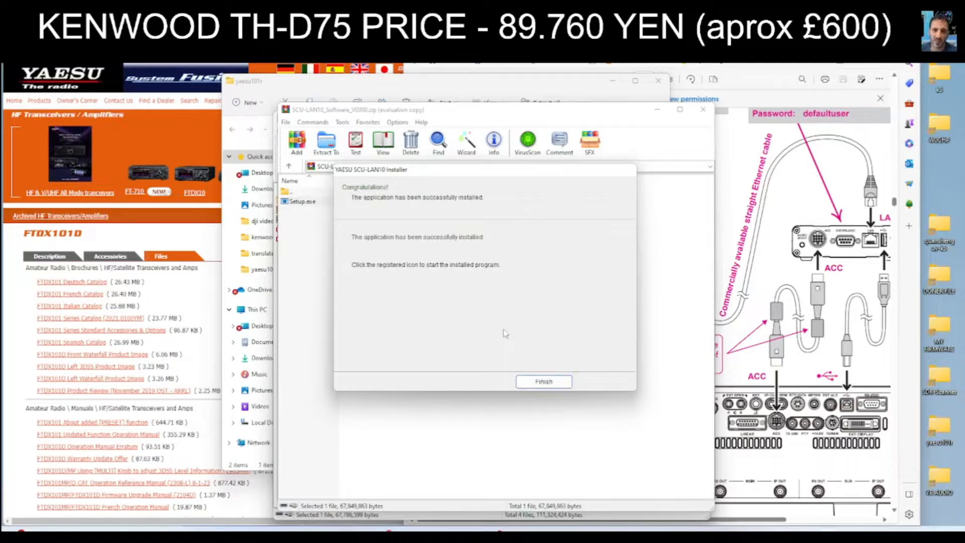
{"action": "mouse_move", "coordinate": [532, 359]}
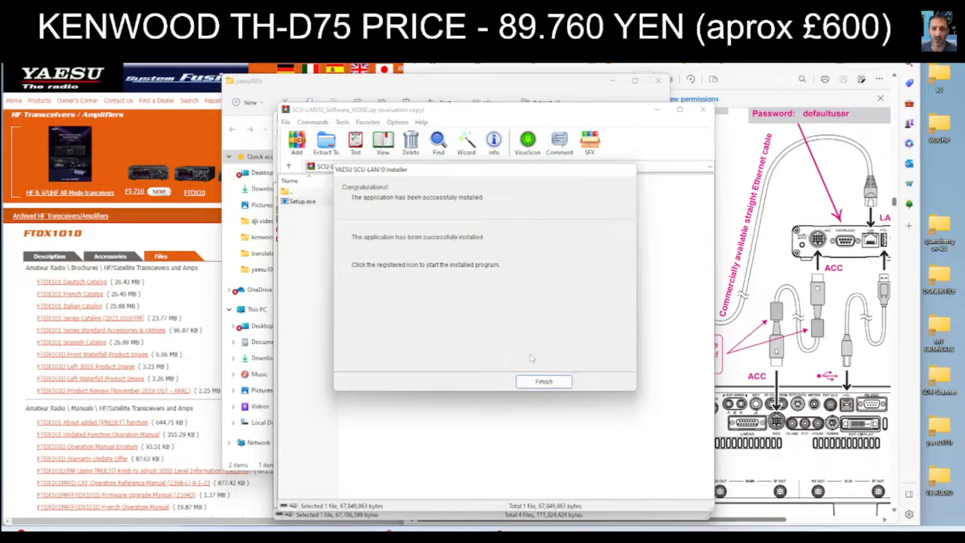
{"action": "mouse_move", "coordinate": [551, 385]}
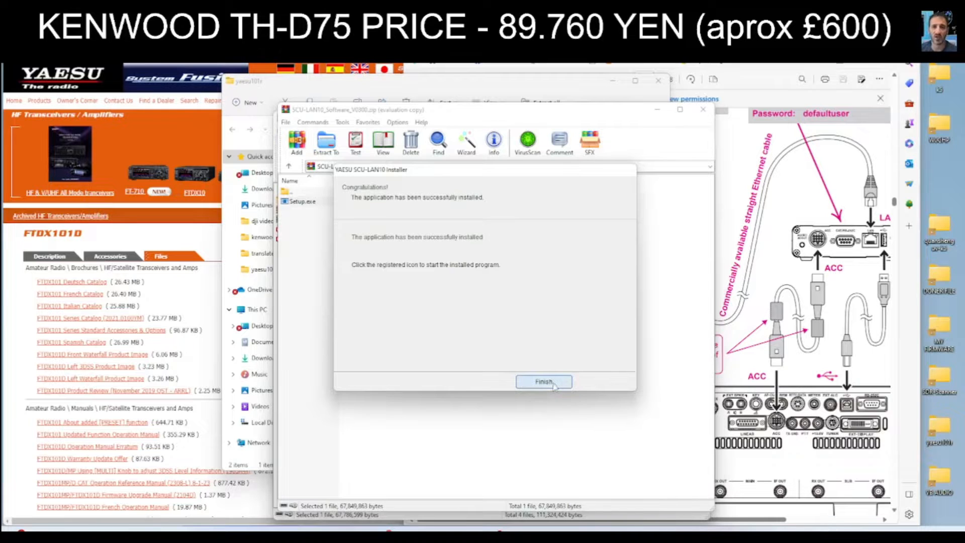
{"action": "left_click", "coordinate": [543, 381]}
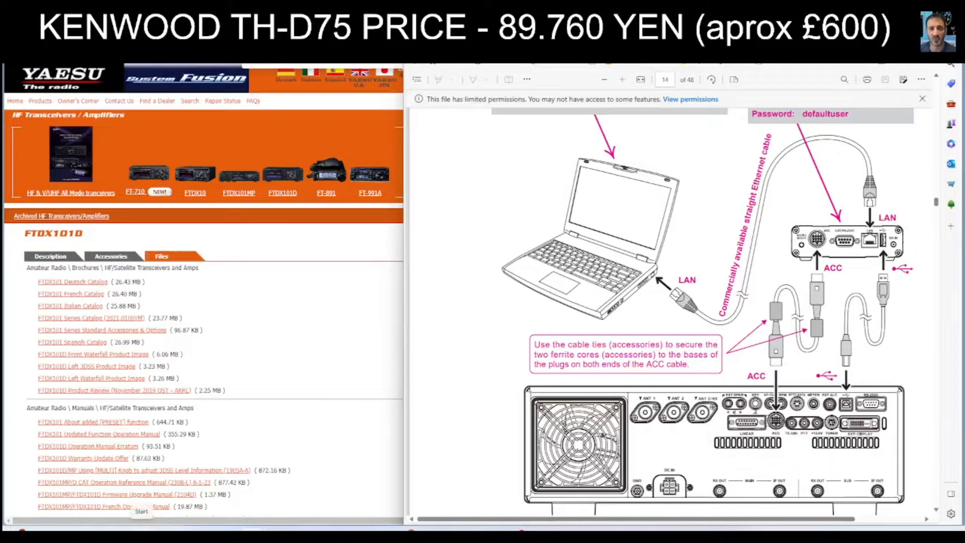
- From the Start menu, check the new YAESU entry and search for cmd
{"action": "left_click", "coordinate": [141, 512]}
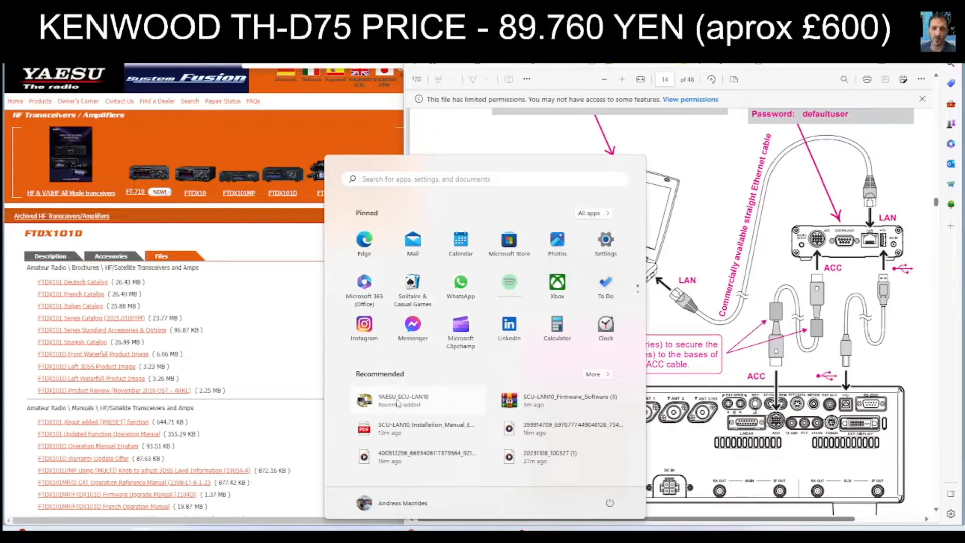
{"action": "right_click", "coordinate": [403, 400]}
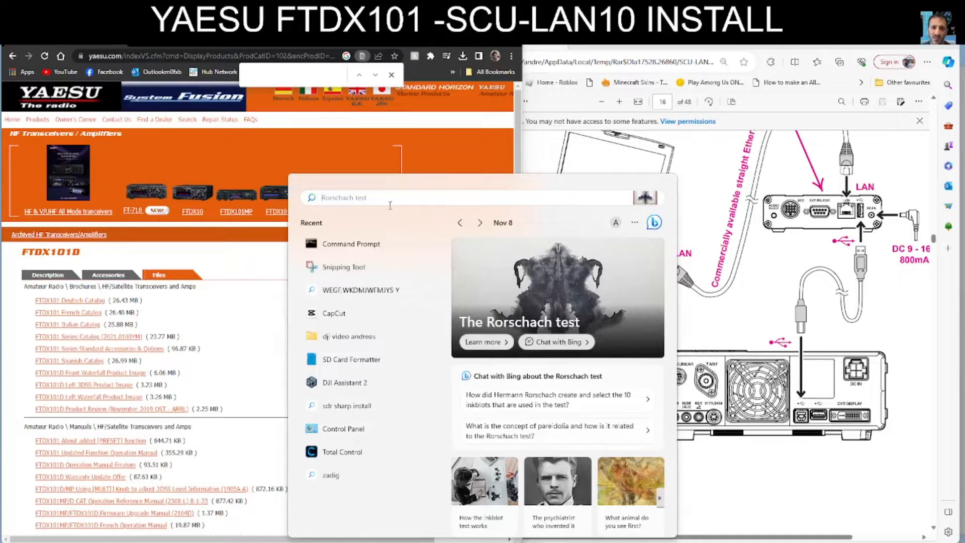
{"action": "type", "text": "cmd"}
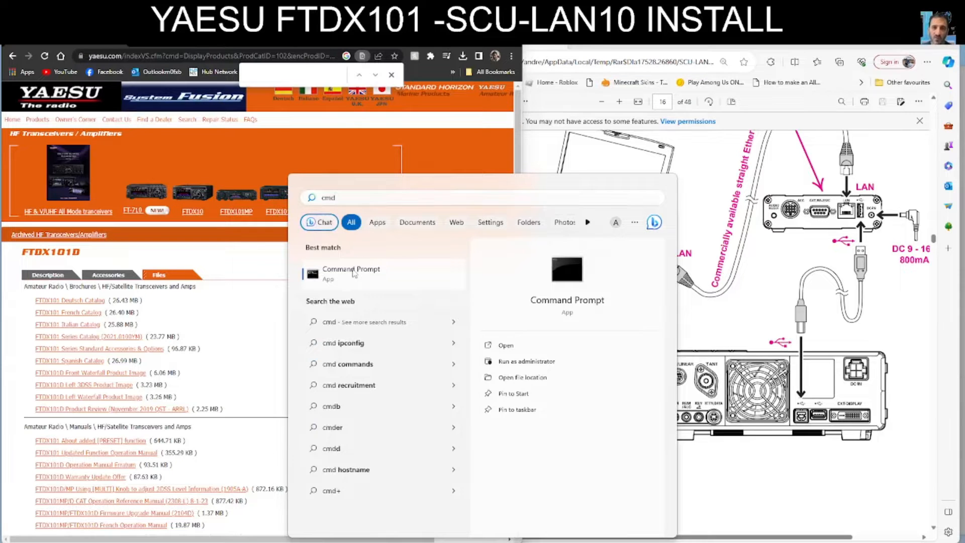
- Run ipconfig in Command Prompt to show the WiFi address 192.168.0.110, mask and gateway
{"action": "left_click", "coordinate": [352, 272]}
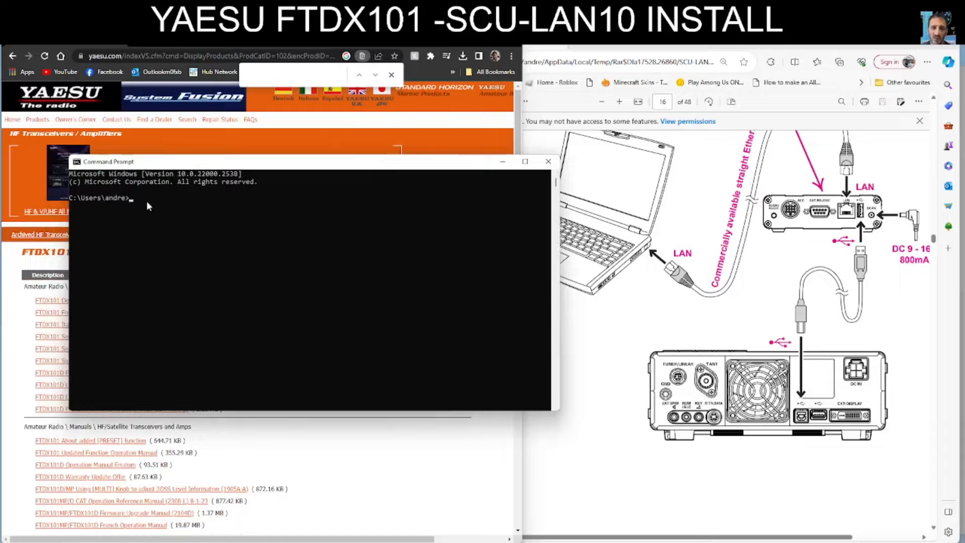
{"action": "type", "text": "ip"}
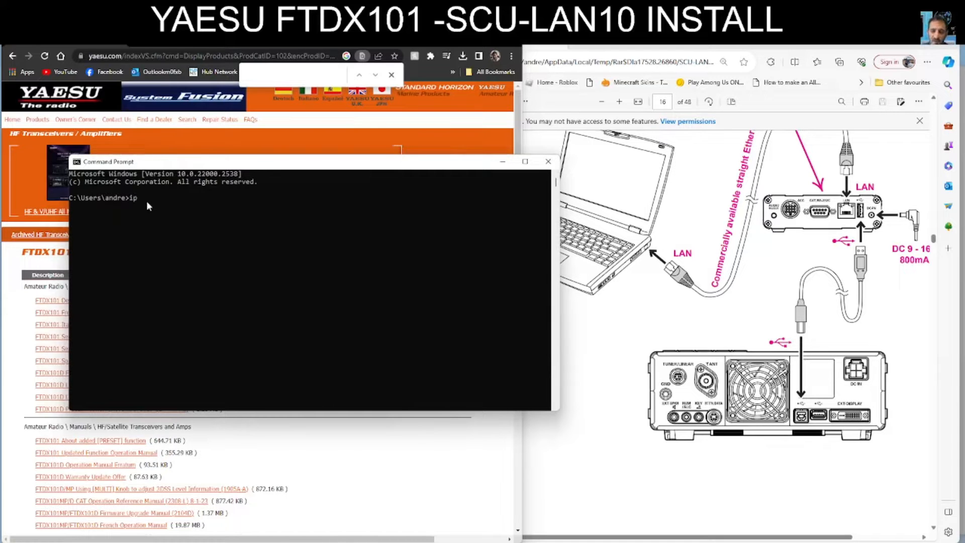
{"action": "type", "text": "config"}
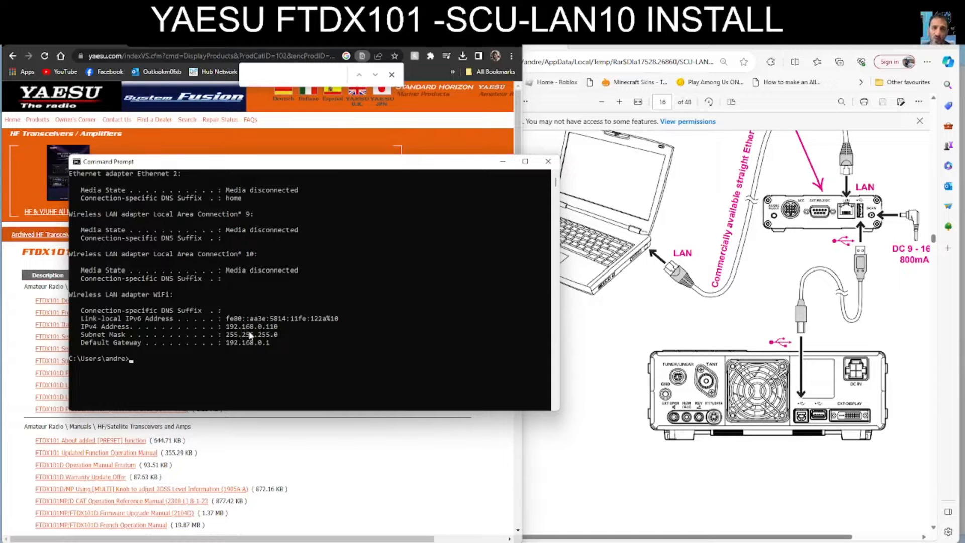
{"action": "mouse_move", "coordinate": [287, 337]}
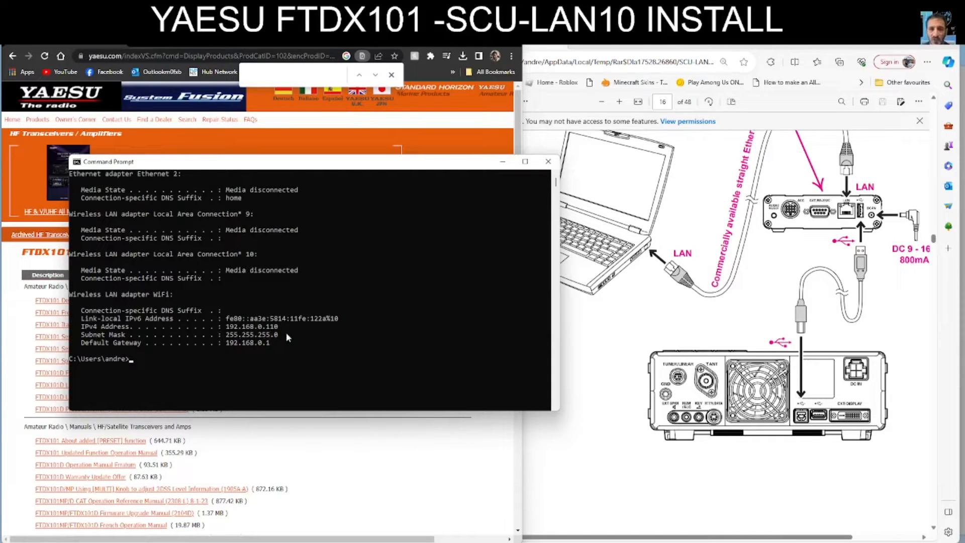
{"action": "mouse_move", "coordinate": [330, 320]}
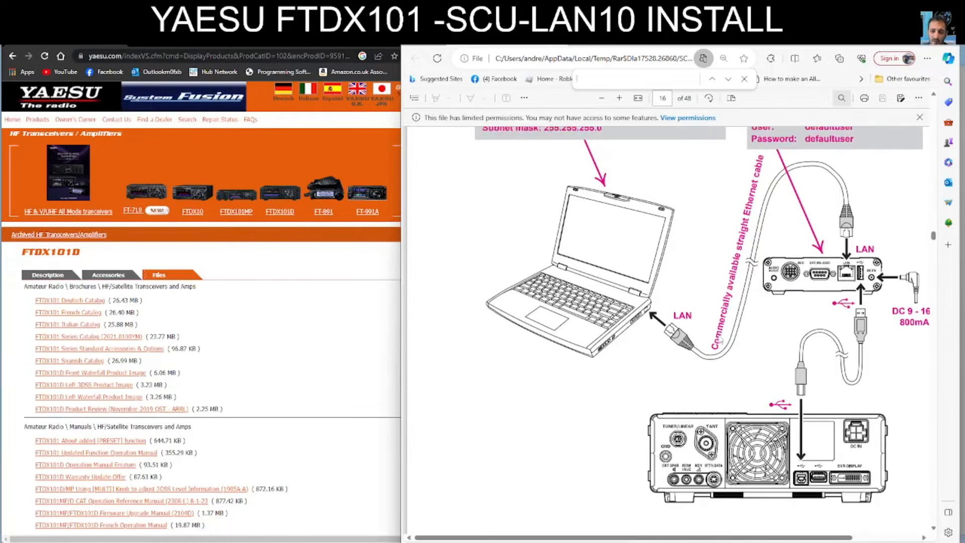
- Scroll the manual to the network diagram with PC 192.168.49.10 and SCU-LAN10 192.168.49.1
{"action": "scroll", "scroll_direction": "down", "scroll_amount": 3}
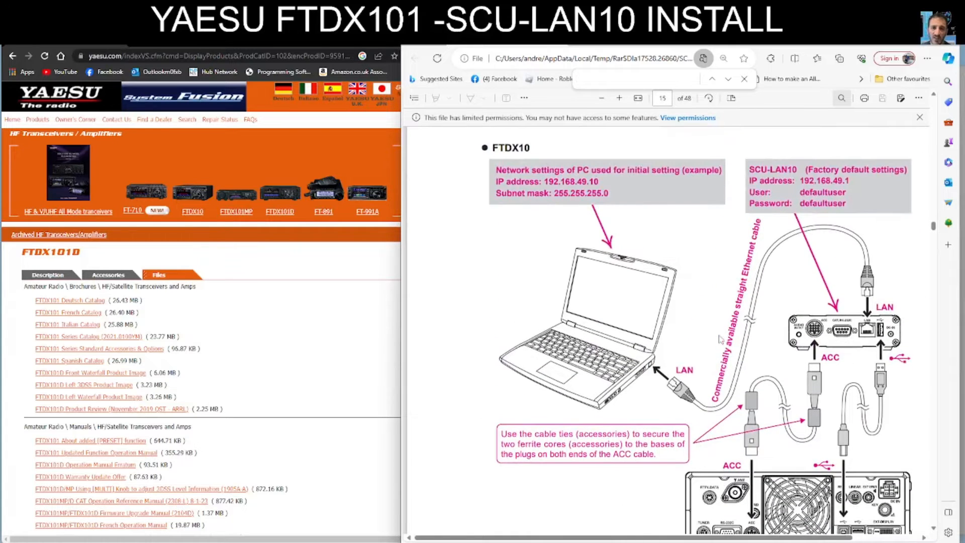
{"action": "scroll", "scroll_direction": "down", "scroll_amount": 3}
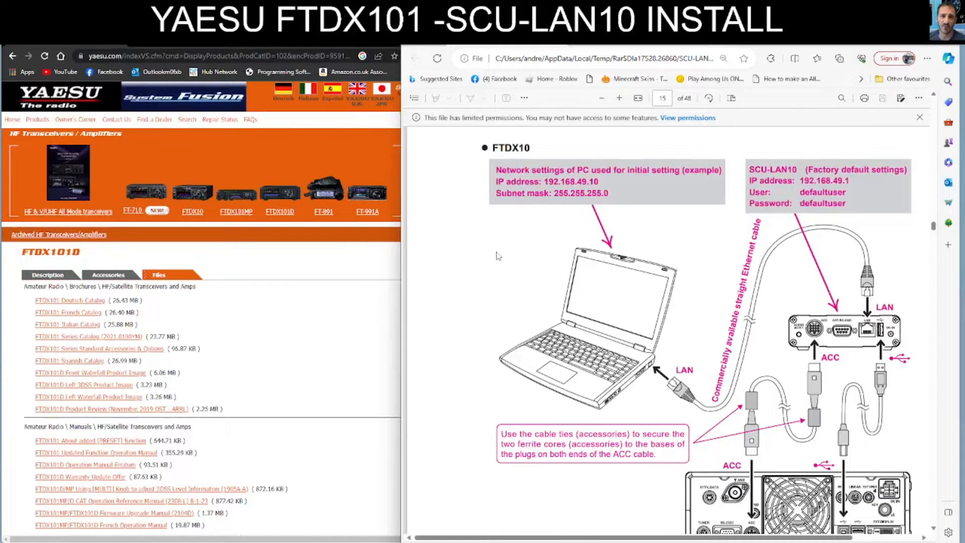
{"action": "scroll", "scroll_direction": "down", "scroll_amount": 3}
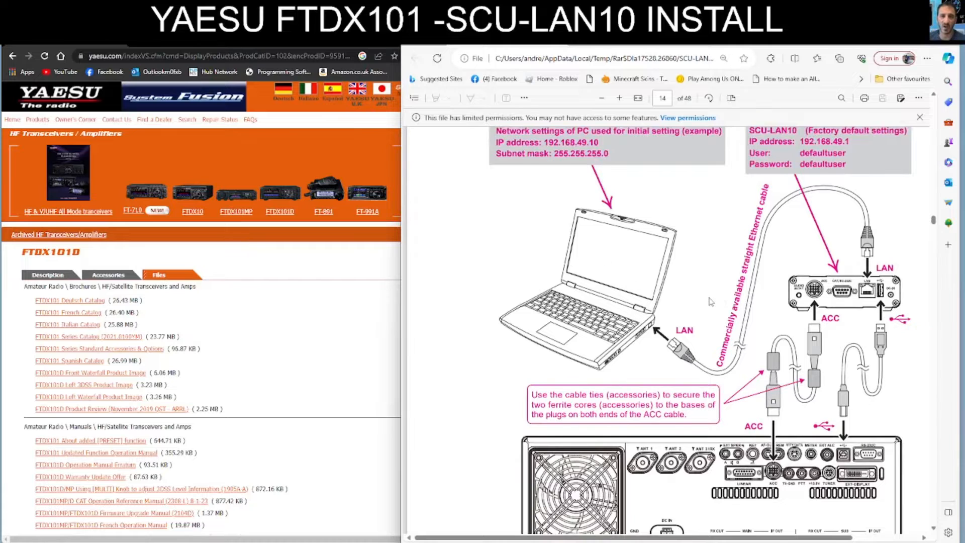
{"action": "scroll", "scroll_direction": "down", "scroll_amount": 3}
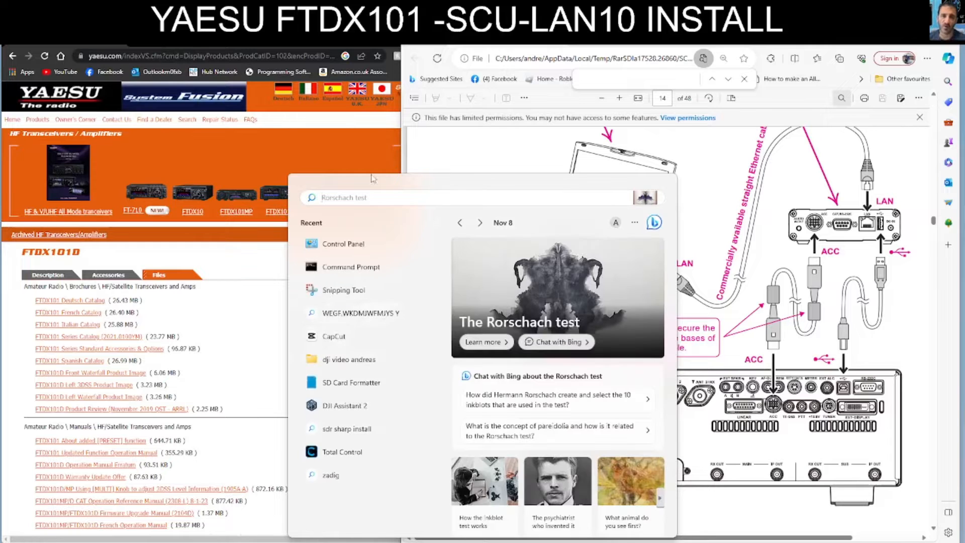
- Reach the Network Connections list showing the Ethernet 2 and WiFi adapters
{"action": "left_click", "coordinate": [343, 243]}
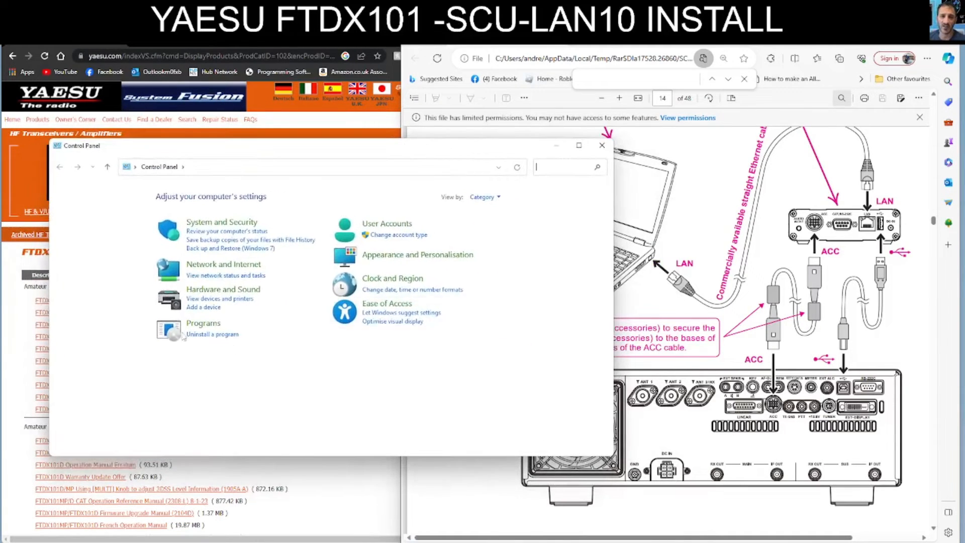
{"action": "mouse_move", "coordinate": [223, 269]}
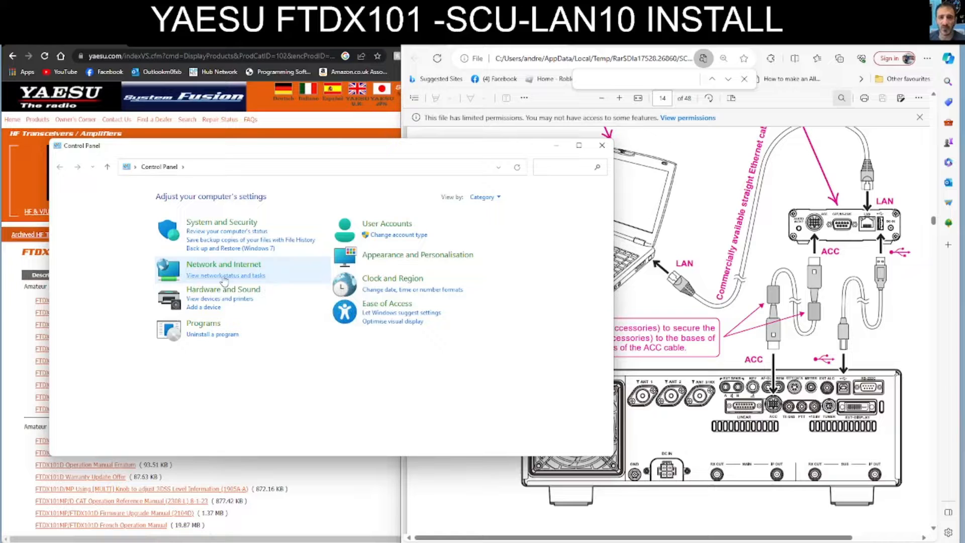
{"action": "left_click", "coordinate": [225, 275]}
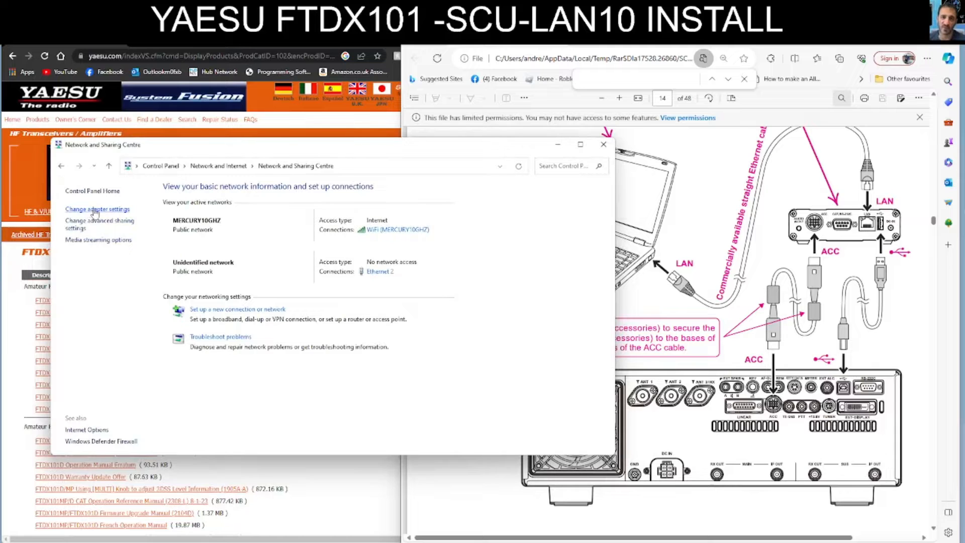
{"action": "left_click", "coordinate": [96, 209]}
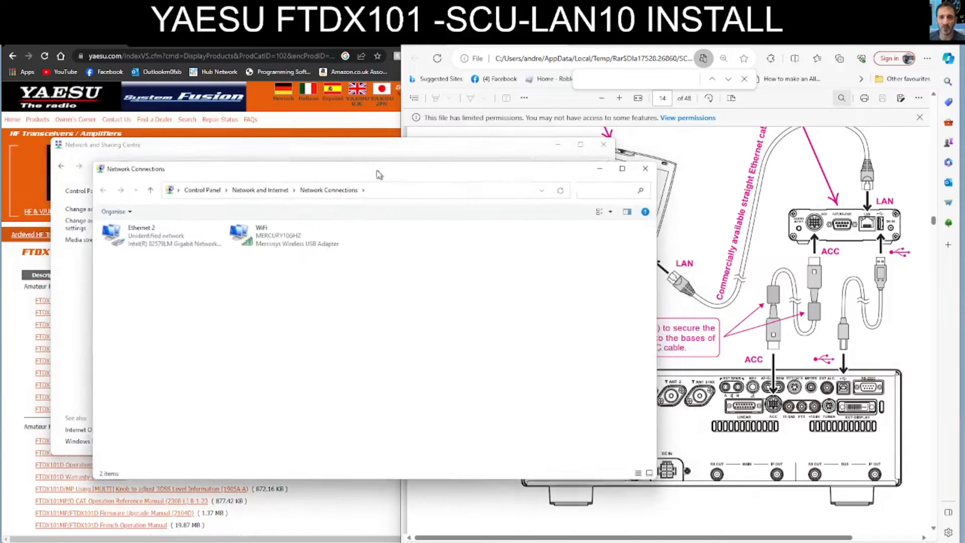
{"action": "left_click", "coordinate": [142, 235]}
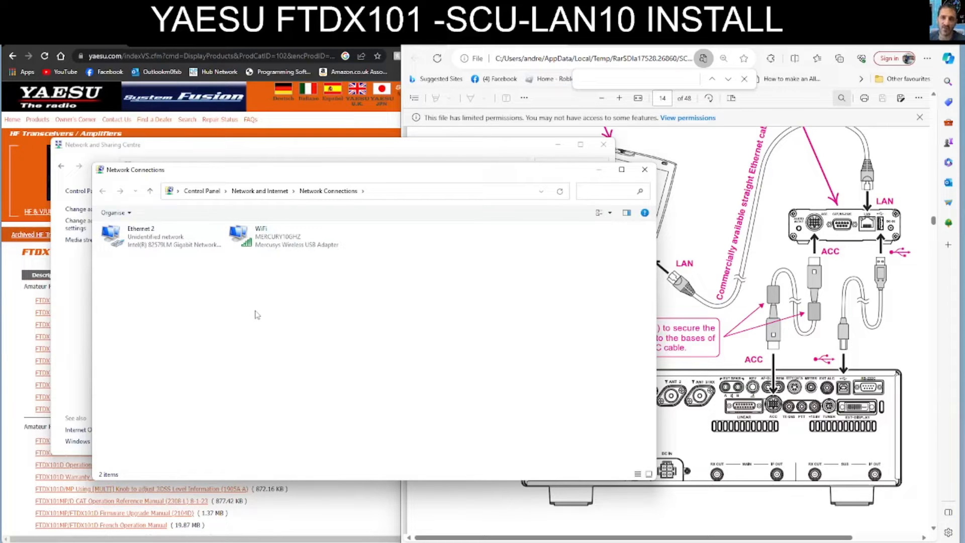
{"action": "mouse_move", "coordinate": [308, 273]}
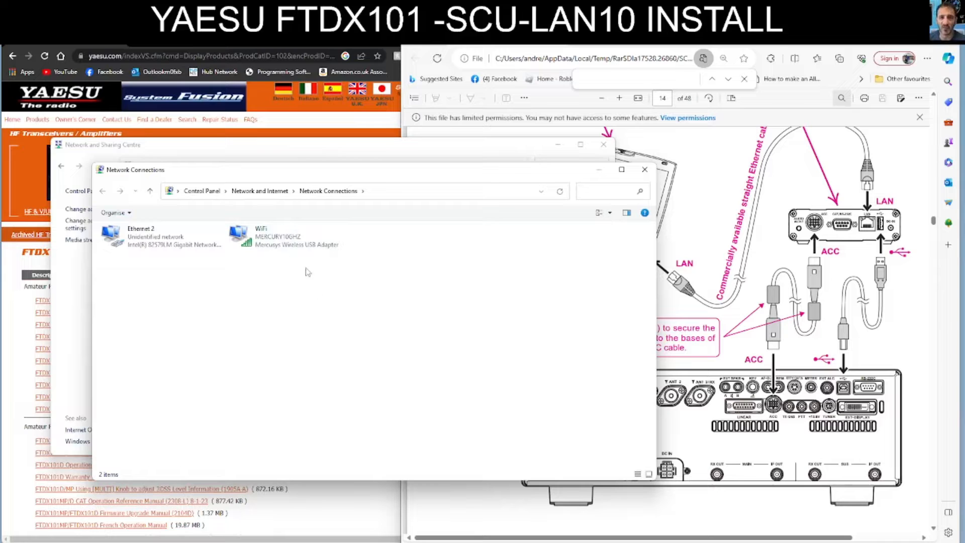
{"action": "mouse_move", "coordinate": [295, 306]}
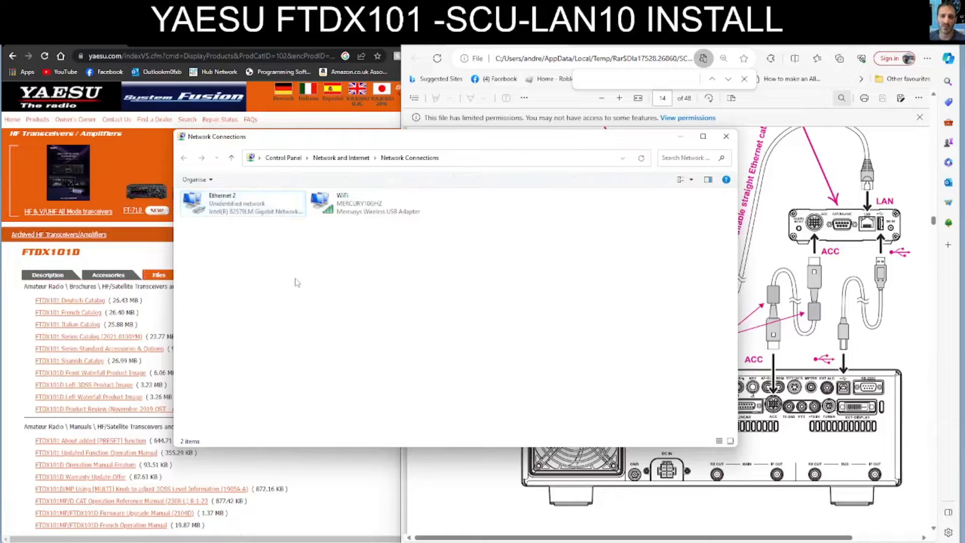
- Open Ethernet 2's Internet Protocol Version 4 (TCP/IPv4) properties
{"action": "double_click", "coordinate": [222, 203]}
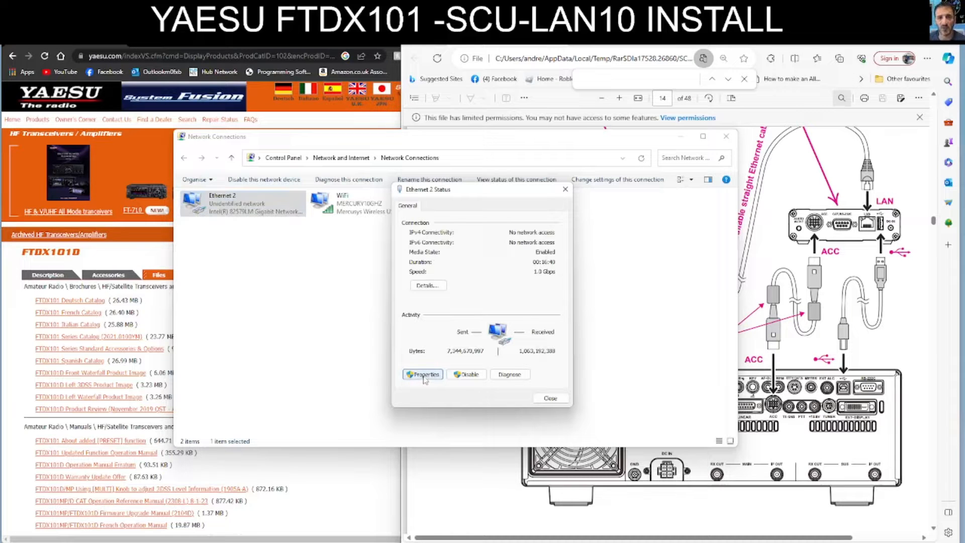
{"action": "left_click", "coordinate": [422, 374]}
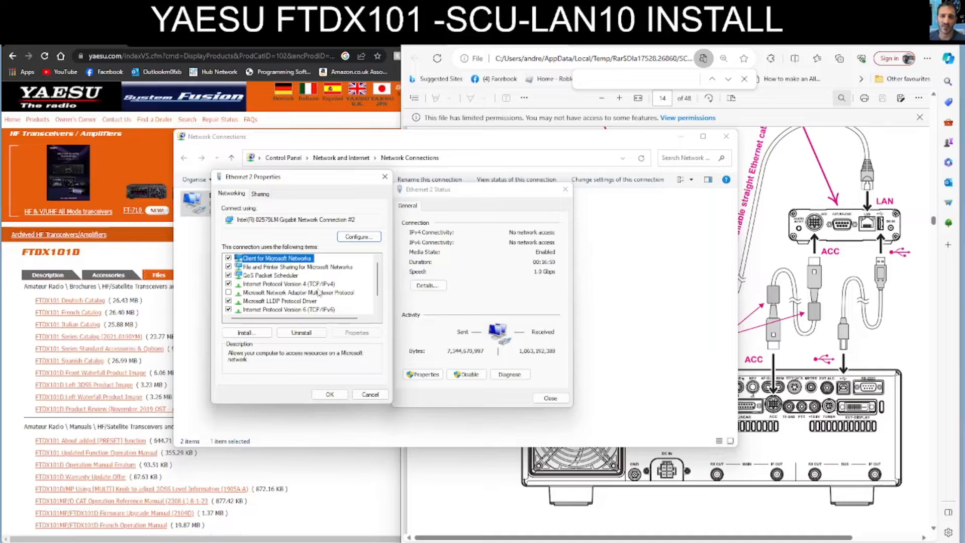
{"action": "left_click", "coordinate": [286, 283]}
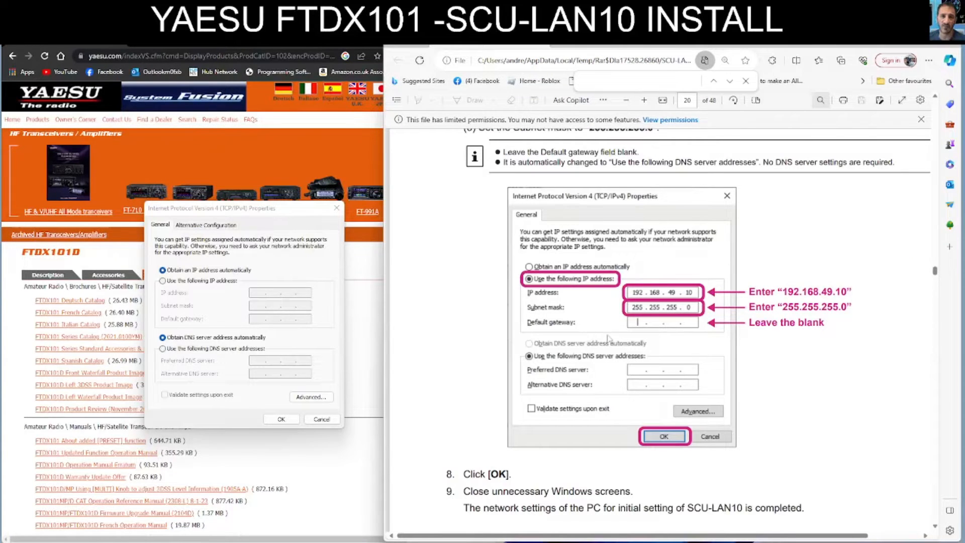
{"action": "mouse_move", "coordinate": [673, 273]}
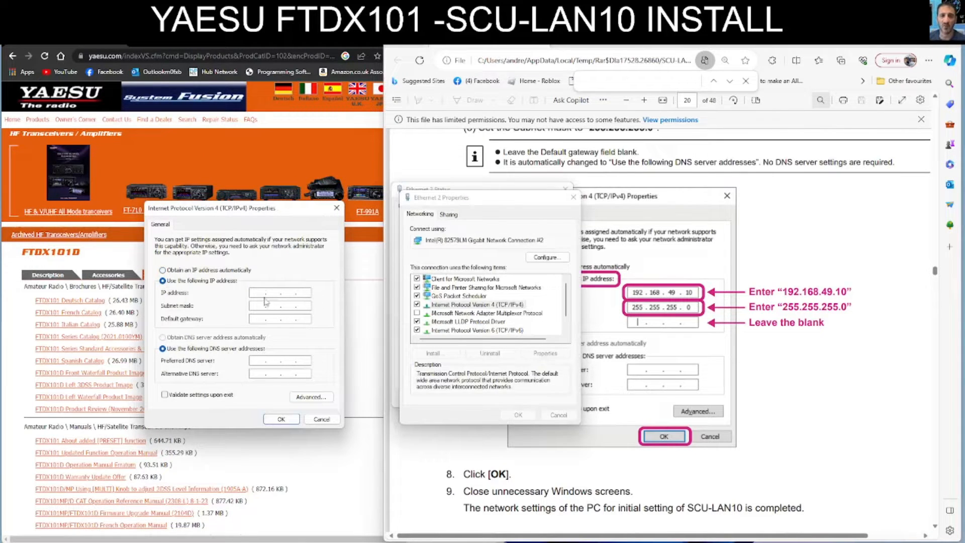
- Enter the fixed 192.168.49.10 IPv4 address for Ethernet 2, accept the subnet mask warning and close properties
{"action": "type", "text": "192 . 1 . ."}
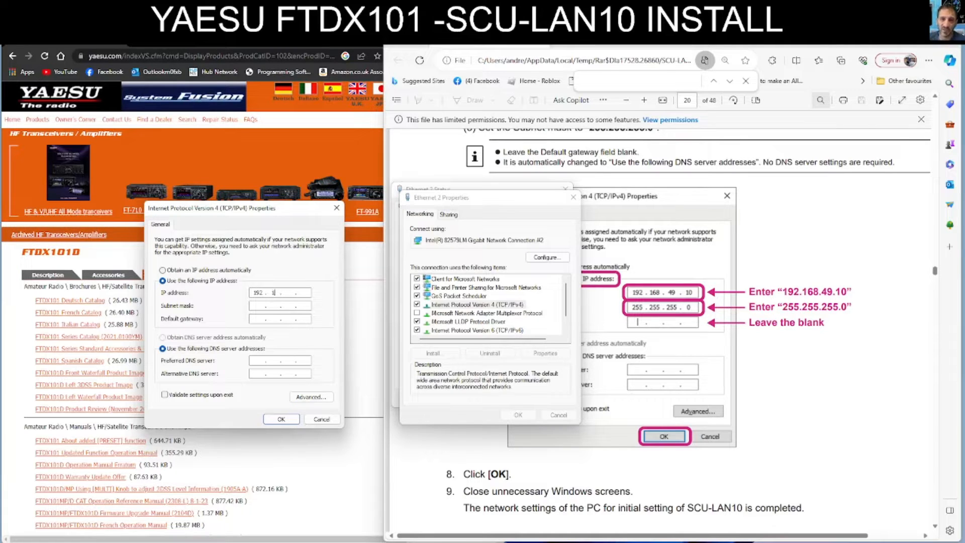
{"action": "type", "text": "168"}
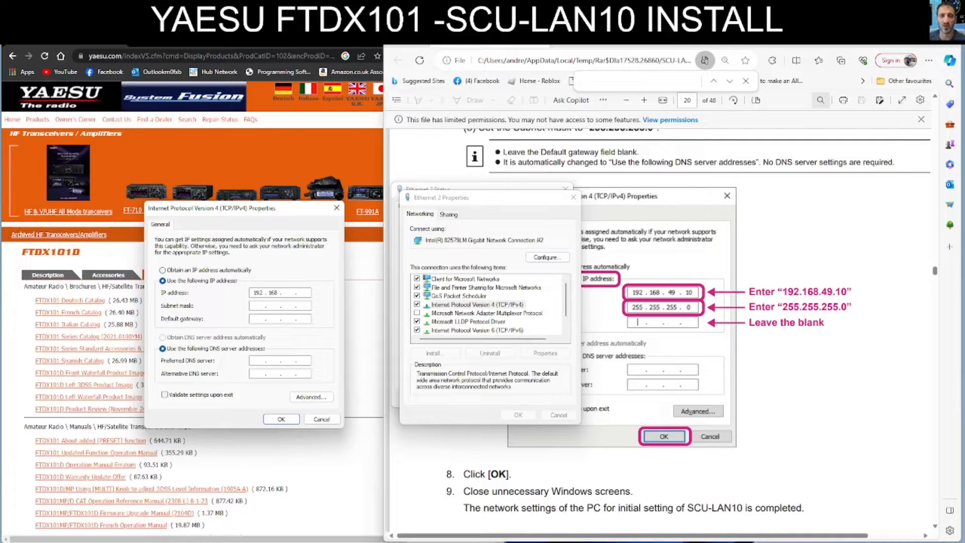
{"action": "type", "text": "49"}
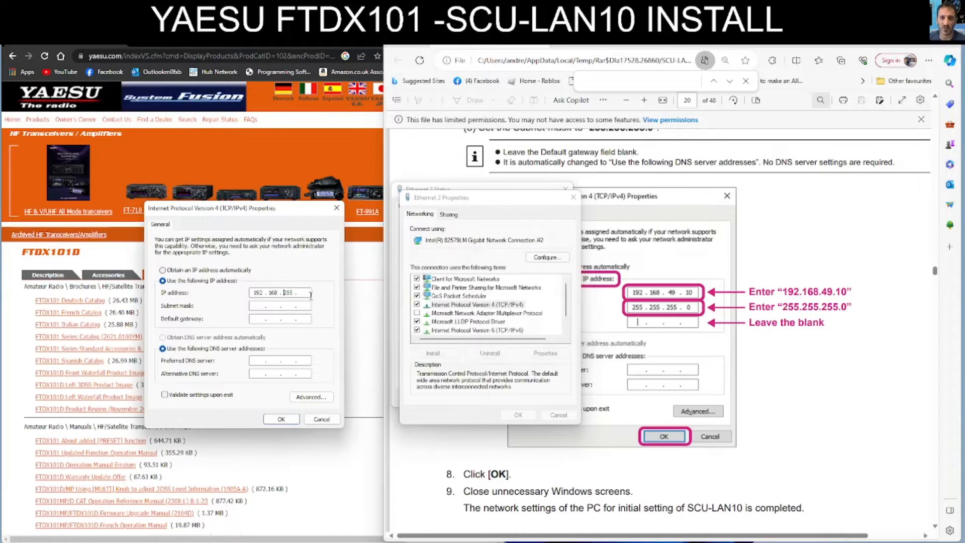
{"action": "type", "text": "10"}
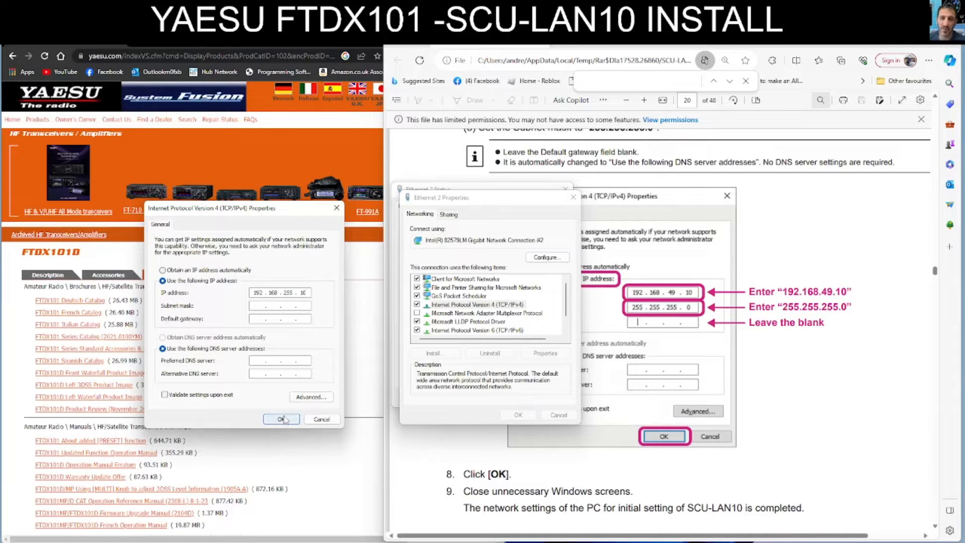
{"action": "left_click", "coordinate": [282, 419]}
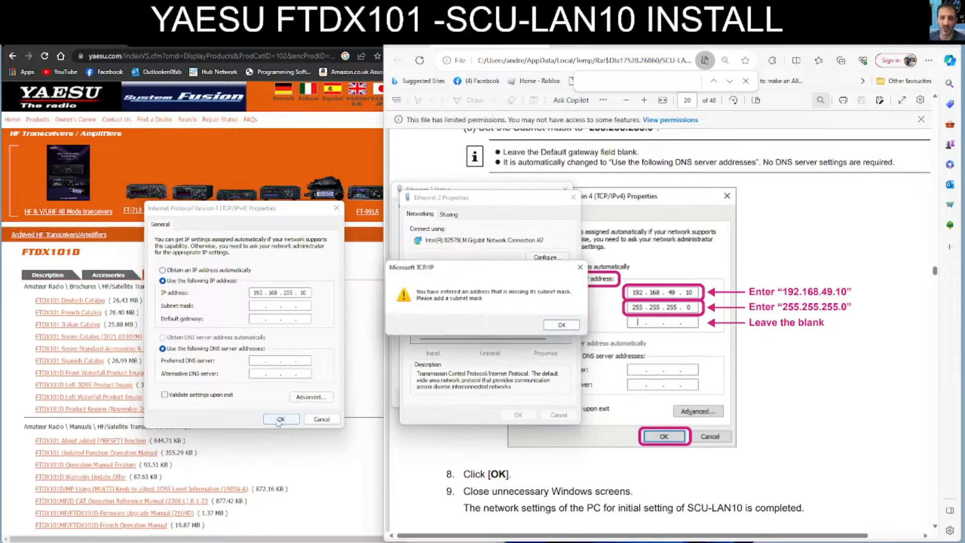
{"action": "left_click", "coordinate": [560, 325]}
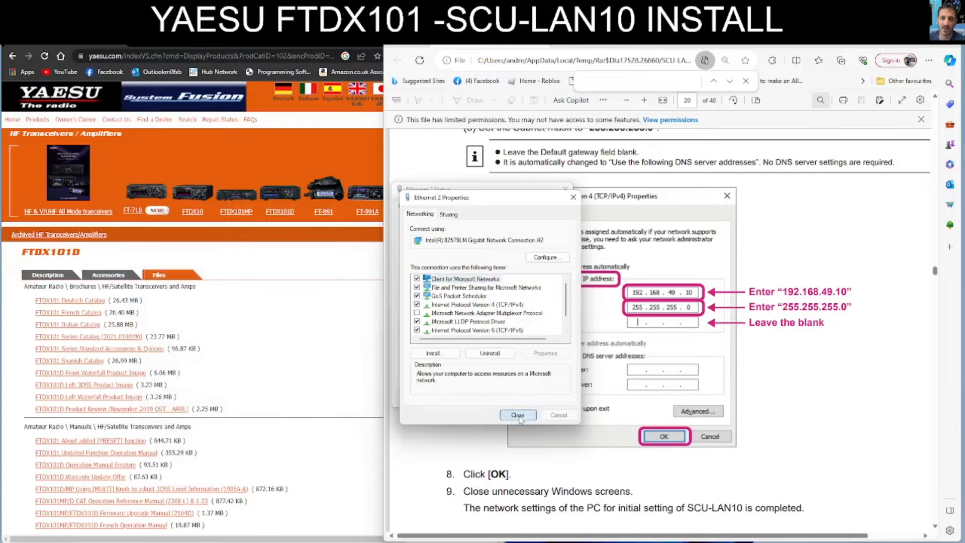
{"action": "left_click", "coordinate": [517, 415]}
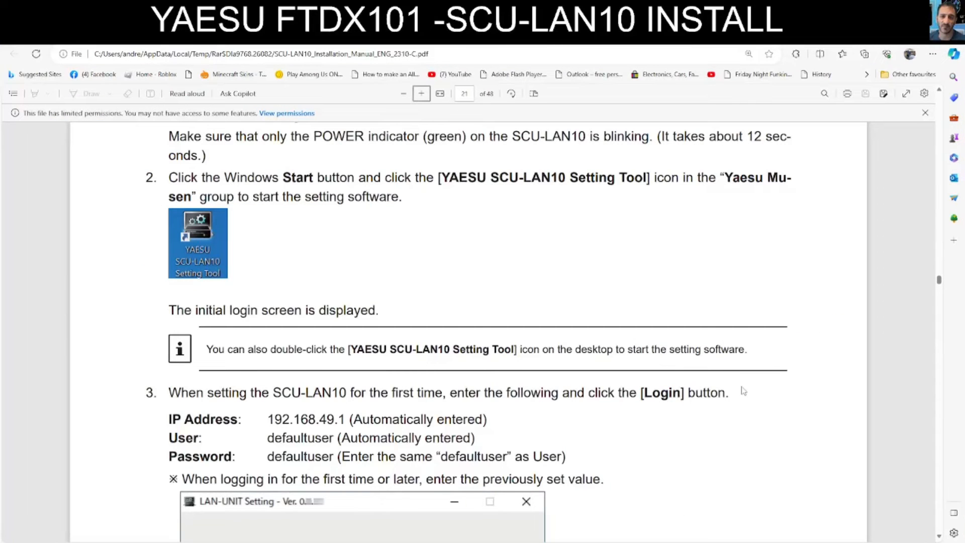
{"action": "mouse_move", "coordinate": [191, 259]}
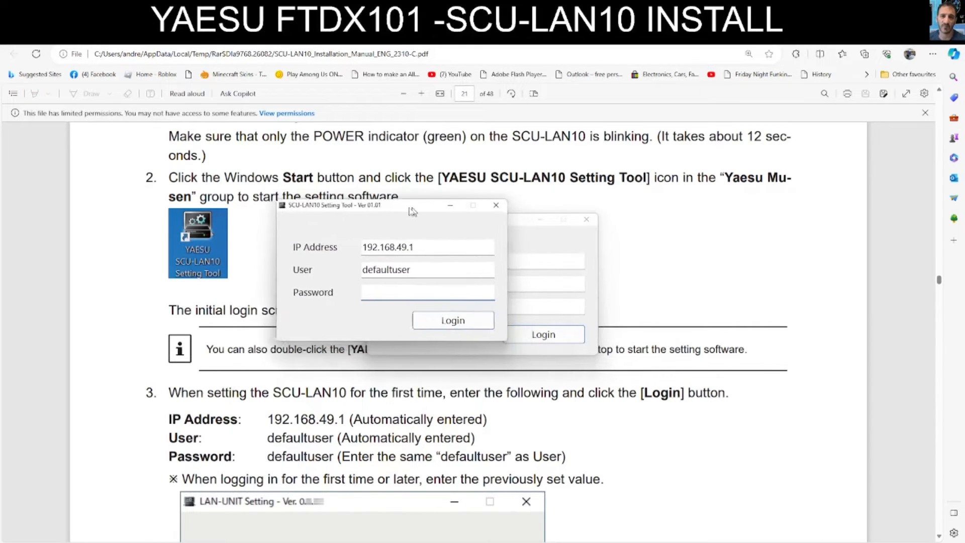
- Log in to the SCU-LAN10 unit as defaultuser; dismiss the resulting login error message
{"action": "left_click_drag", "start_coordinate": [412, 205], "coordinate": [375, 289]}
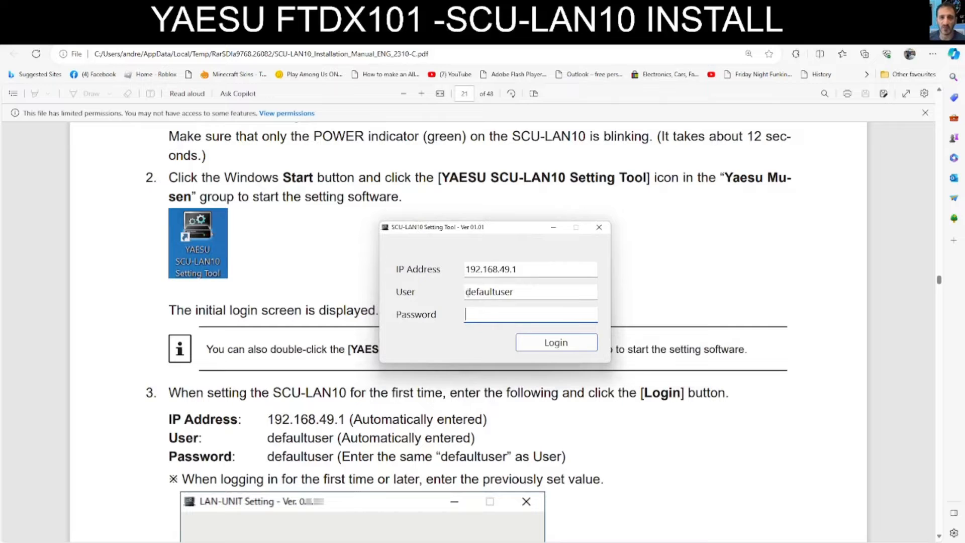
{"action": "double_click", "coordinate": [489, 292]}
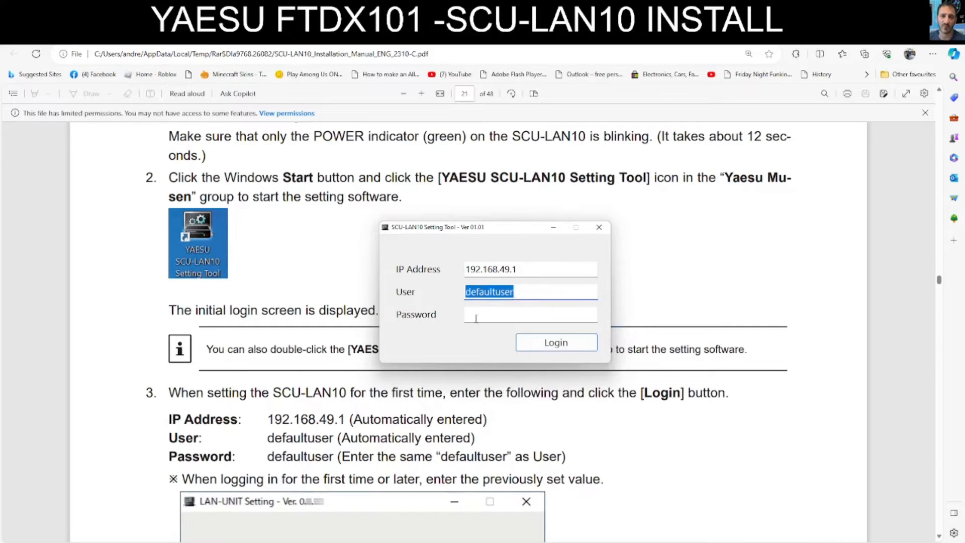
{"action": "left_click", "coordinate": [530, 314]}
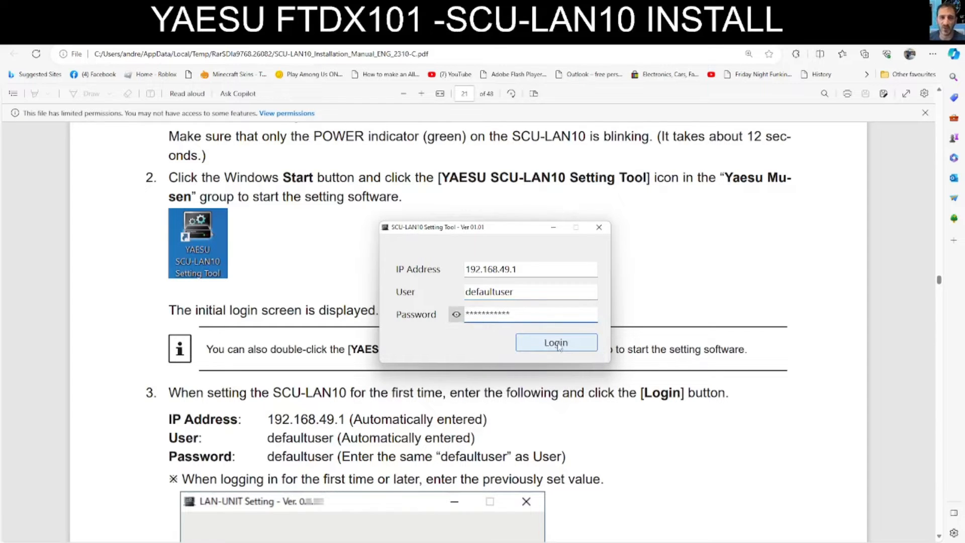
{"action": "left_click", "coordinate": [555, 342]}
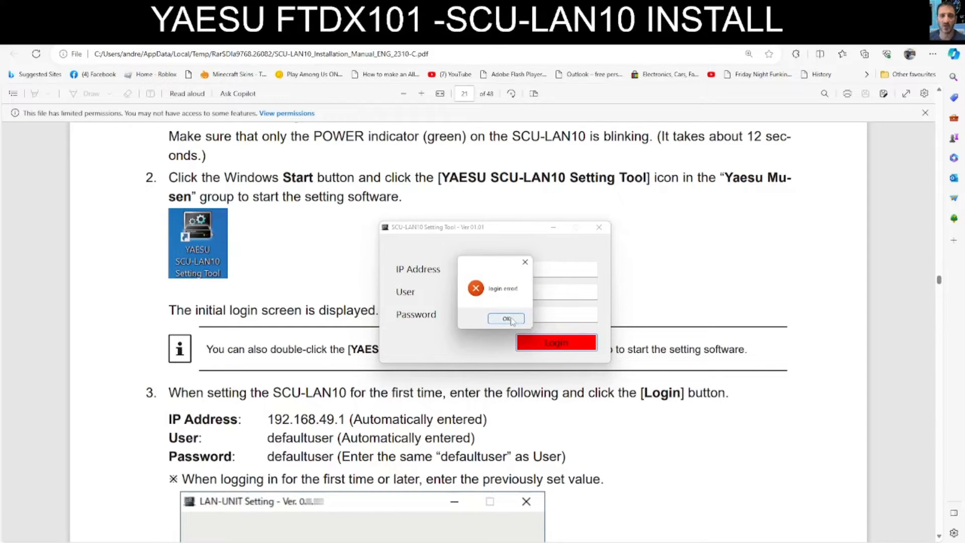
{"action": "left_click", "coordinate": [505, 319]}
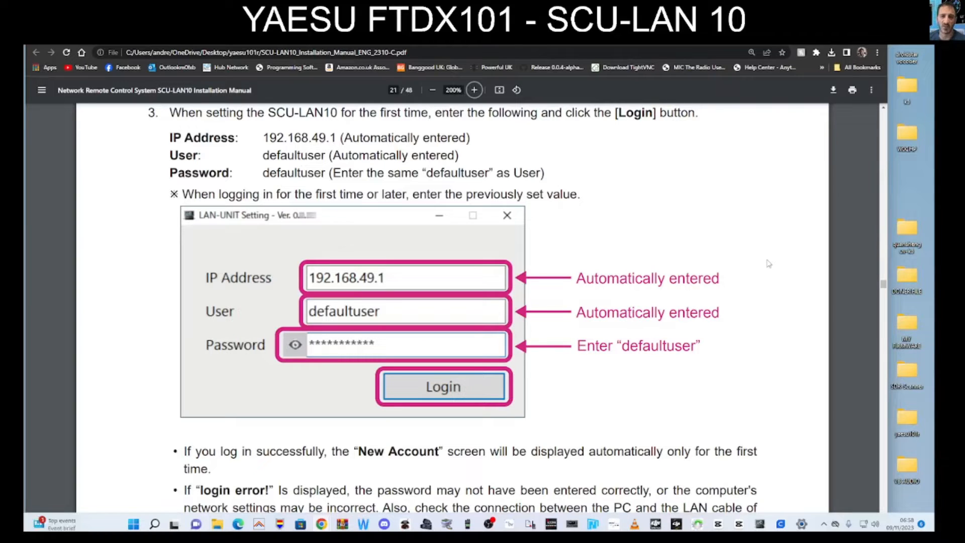
- Scroll the manual down to the FTDX101 transmit-audio and CAT settings pages
{"action": "scroll", "scroll_direction": "down", "scroll_amount": 3}
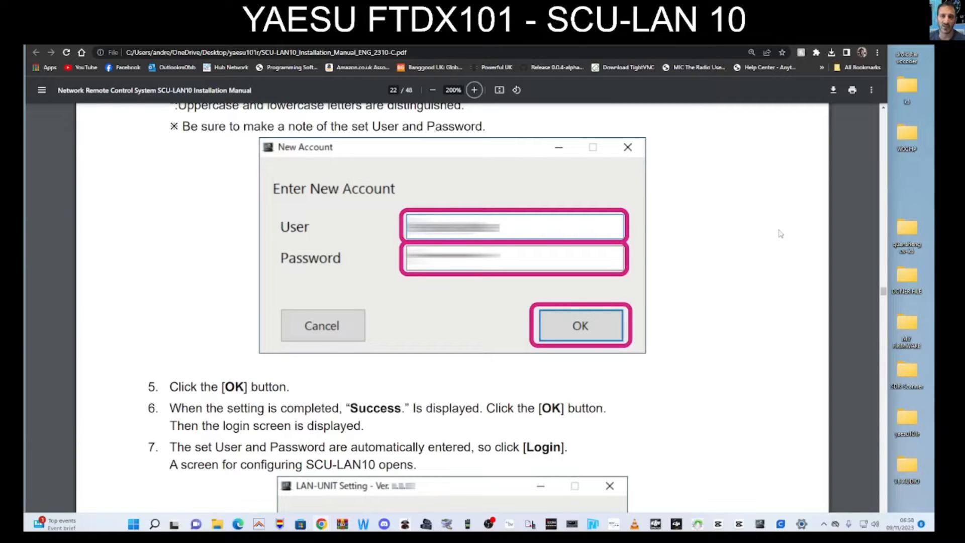
{"action": "left_click", "coordinate": [579, 325]}
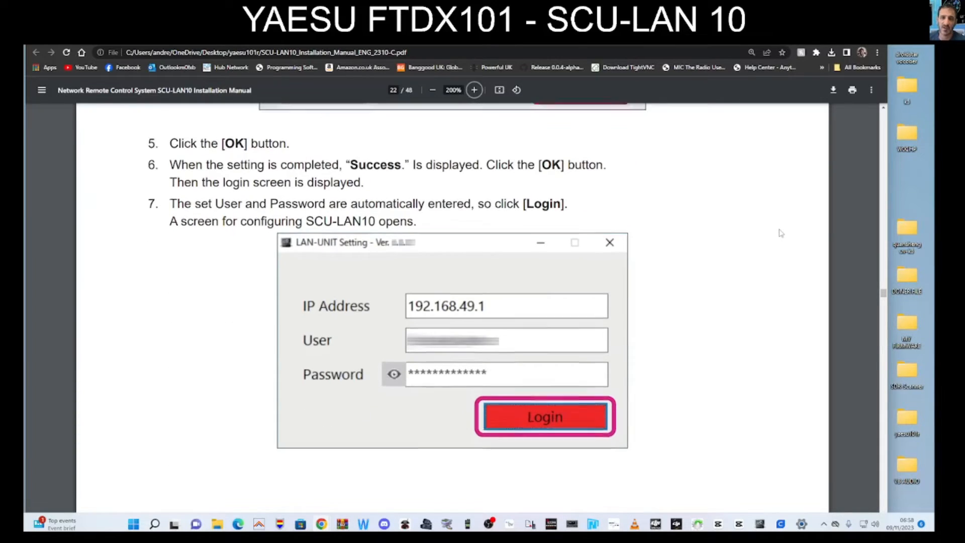
{"action": "scroll", "scroll_direction": "down", "scroll_amount": 3}
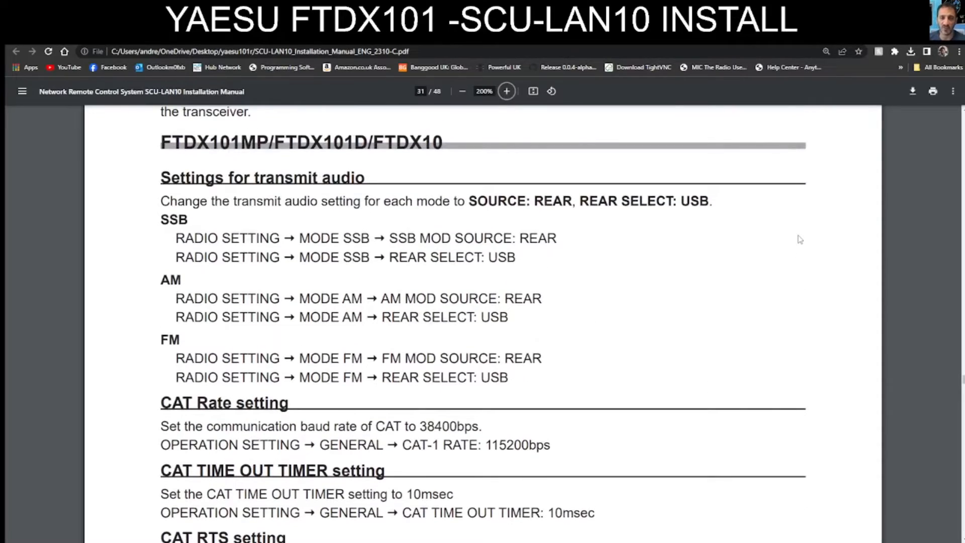
- Scroll through pages 31–33 of the manual covering FTDX101 and FT-710 radio settings
{"action": "scroll", "scroll_direction": "down", "scroll_amount": 3}
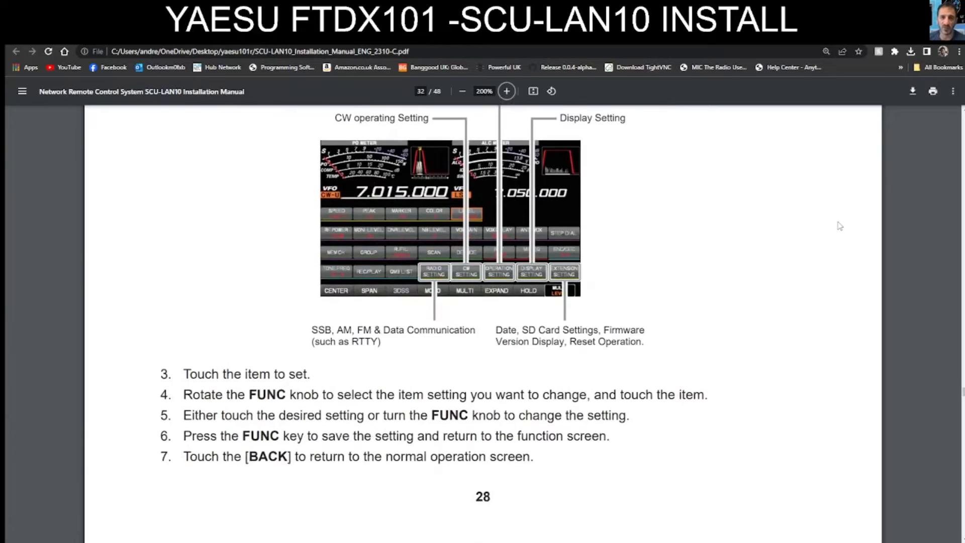
{"action": "scroll", "scroll_direction": "down", "scroll_amount": 3}
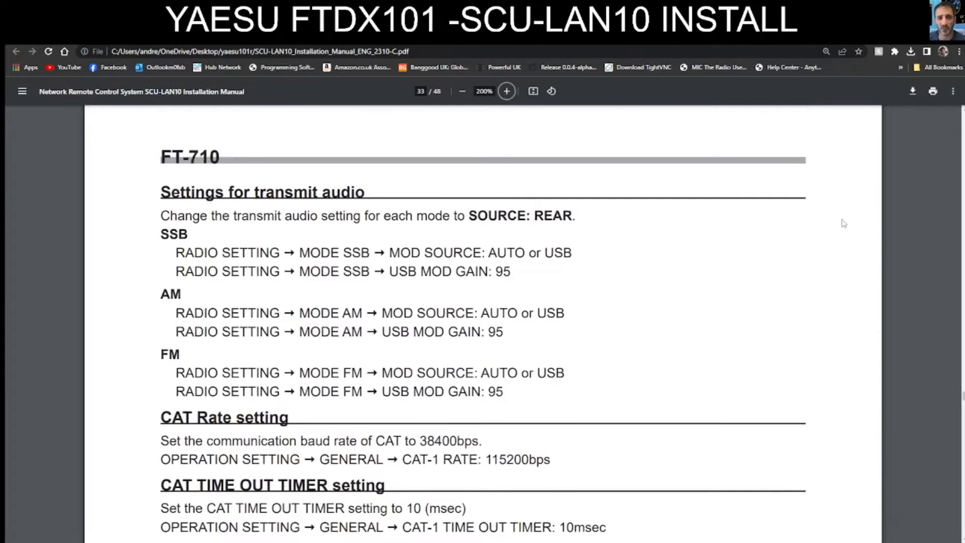
{"action": "scroll", "scroll_direction": "down", "scroll_amount": 3}
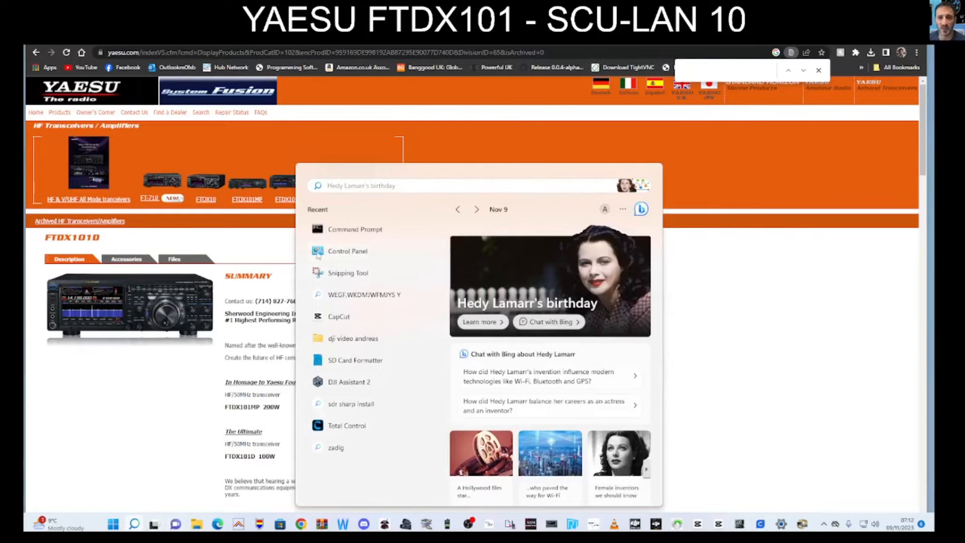
- Reach the Ethernet 2 connection properties through Control Panel's network adapter list
{"action": "left_click", "coordinate": [346, 251]}
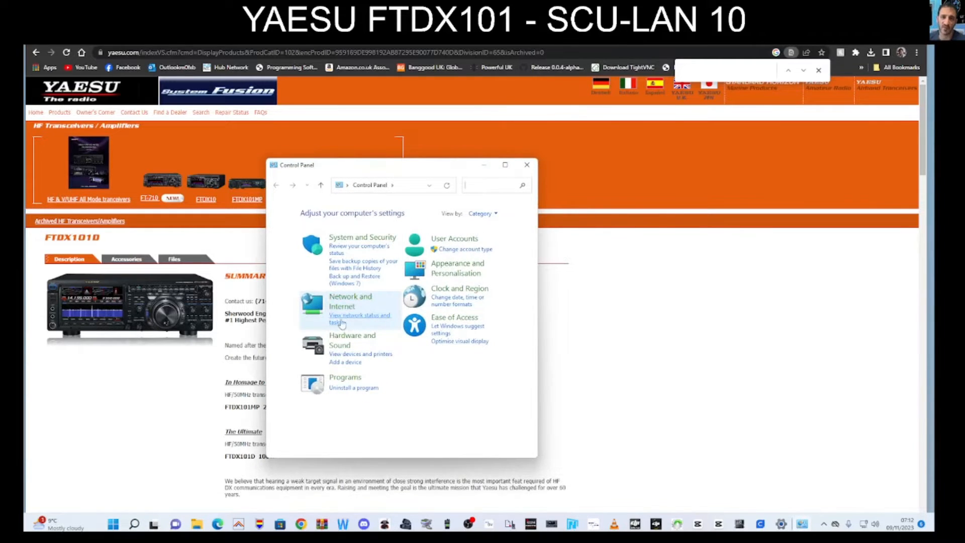
{"action": "left_click", "coordinate": [360, 318]}
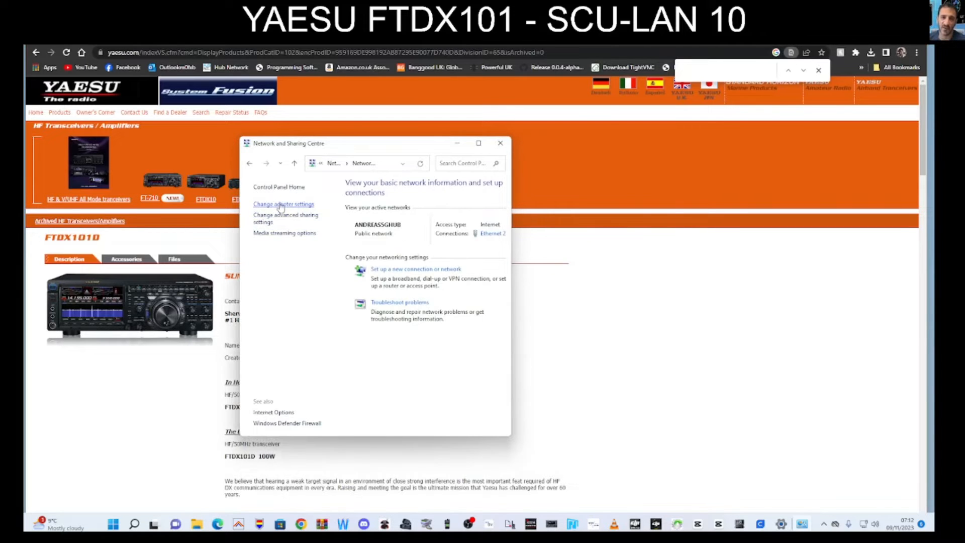
{"action": "left_click", "coordinate": [283, 204]}
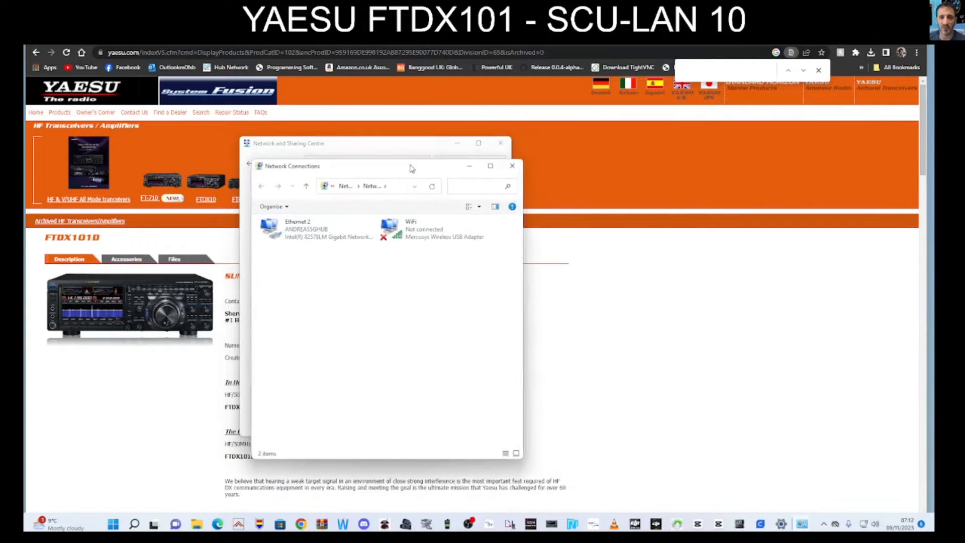
{"action": "left_click", "coordinate": [307, 228]}
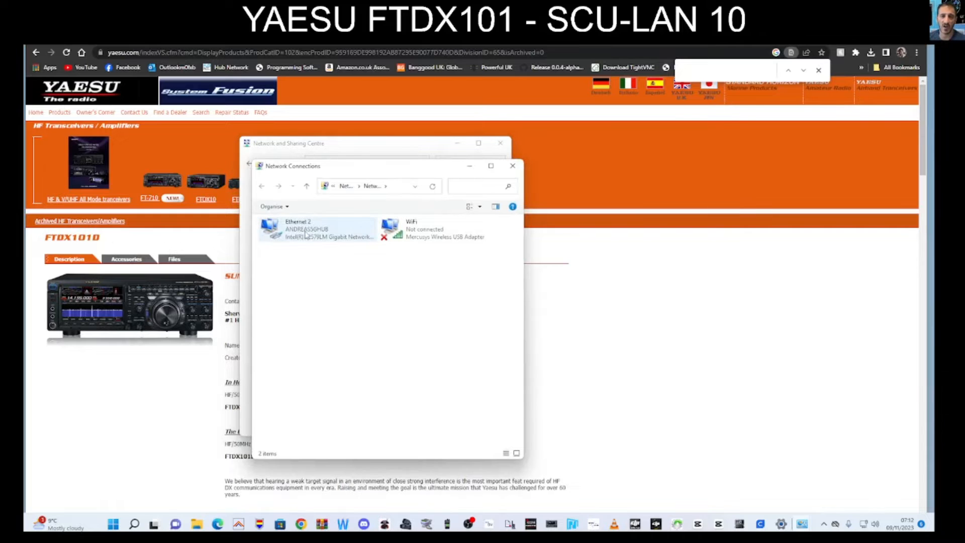
{"action": "double_click", "coordinate": [308, 231]}
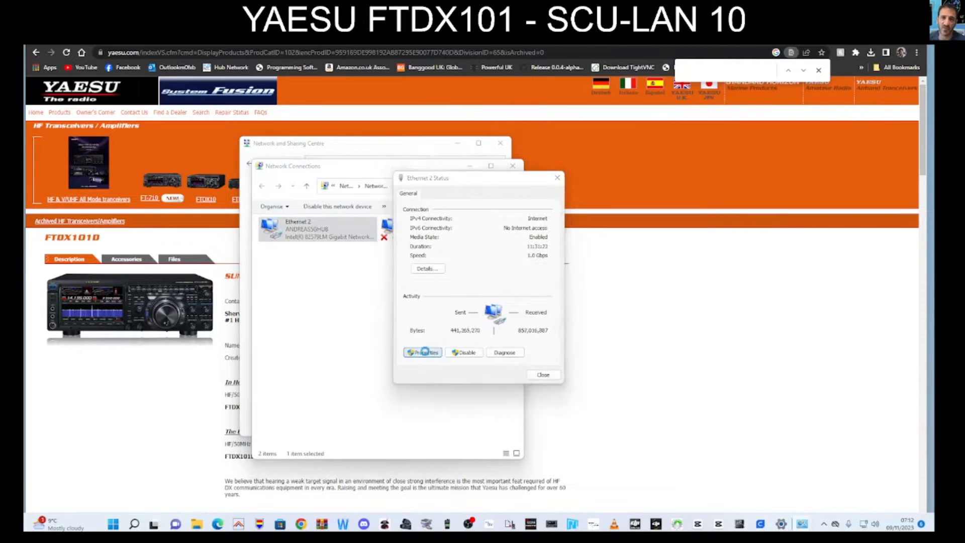
{"action": "left_click", "coordinate": [422, 352]}
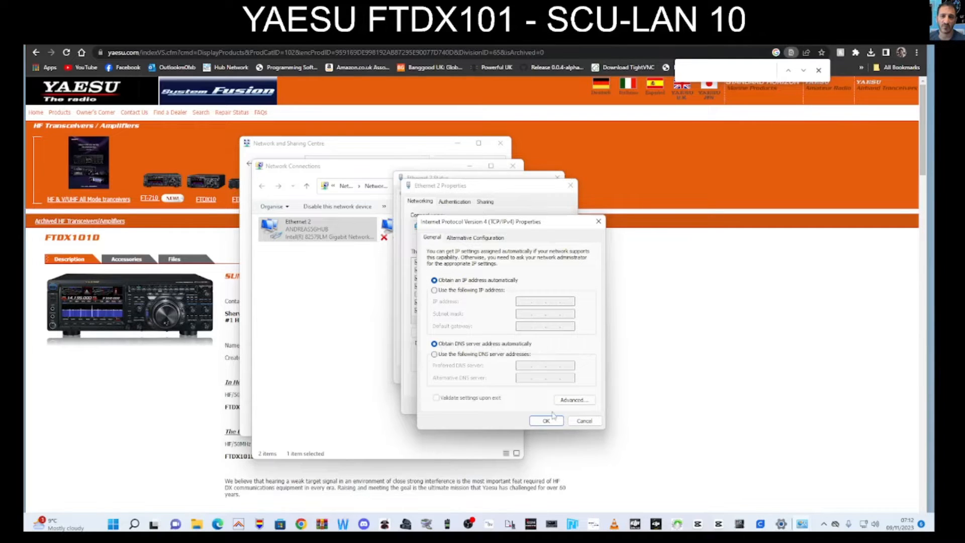
- Set Ethernet 2's IPv4 to obtain an address automatically and close the network windows
{"action": "left_click", "coordinate": [545, 420]}
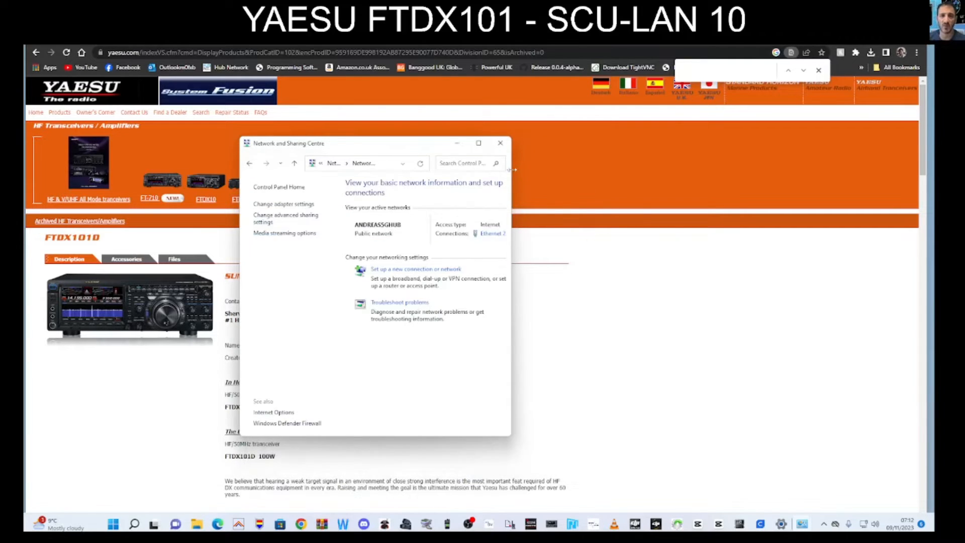
{"action": "left_click", "coordinate": [500, 142]}
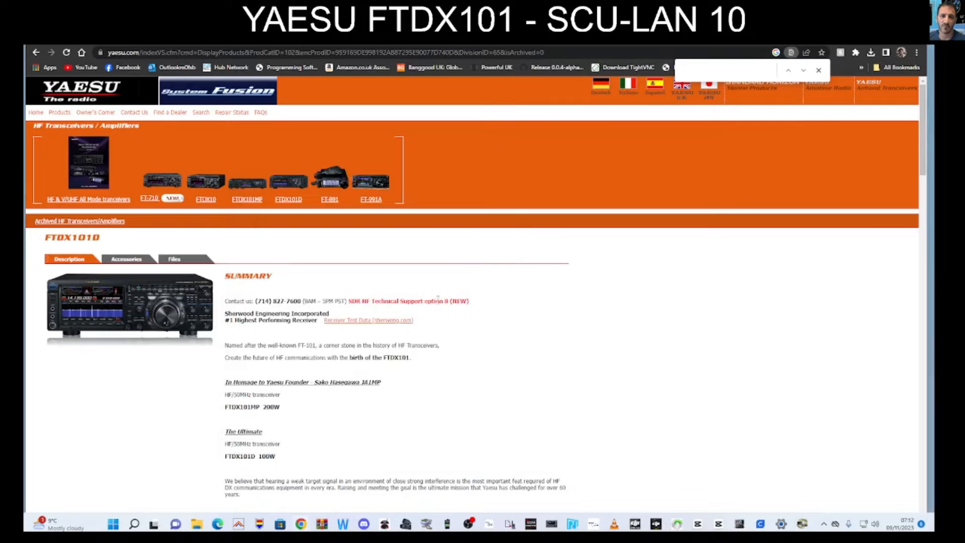
{"action": "mouse_move", "coordinate": [437, 301]}
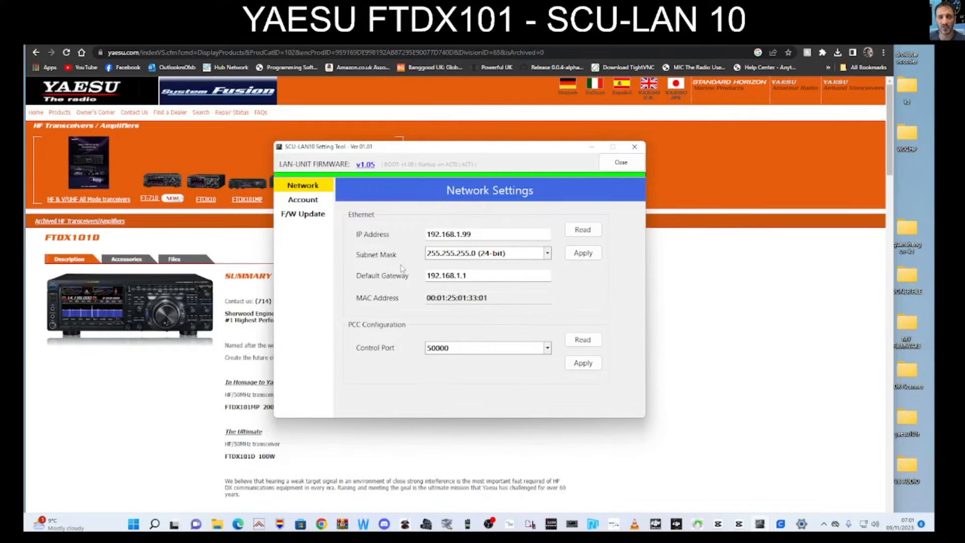
{"action": "mouse_move", "coordinate": [741, 329]}
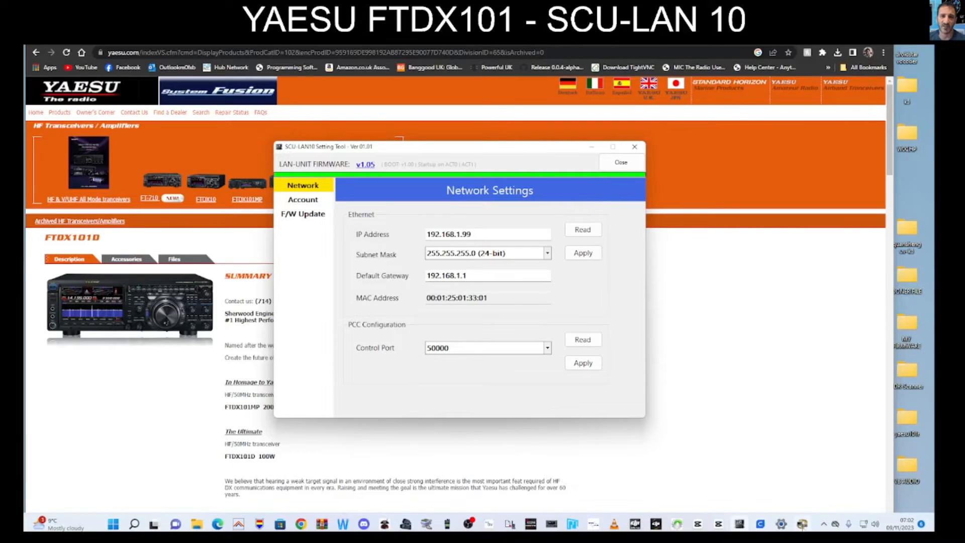
{"action": "mouse_move", "coordinate": [768, 416]}
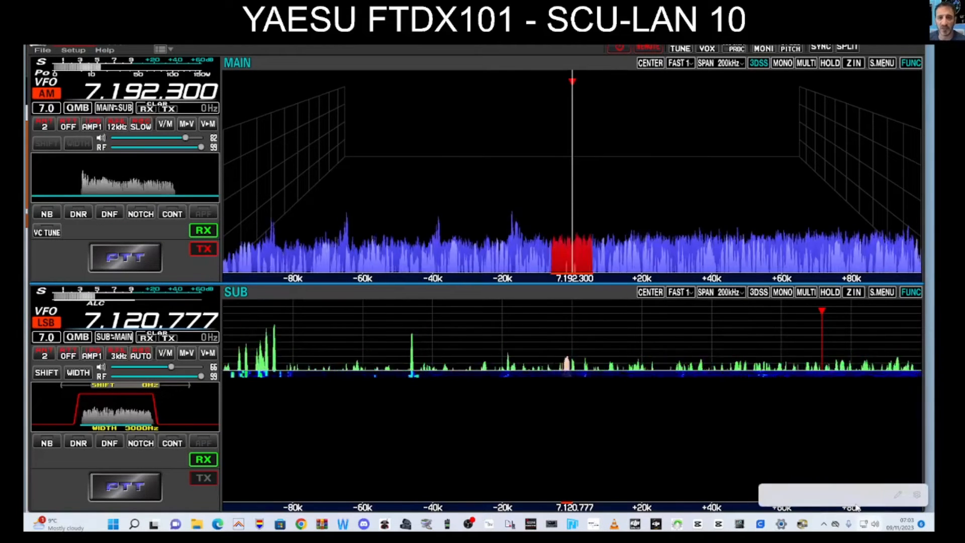
- Switch the screen layout to MAIN and SUB scopes side by side with panels above
{"action": "left_click", "coordinate": [873, 524]}
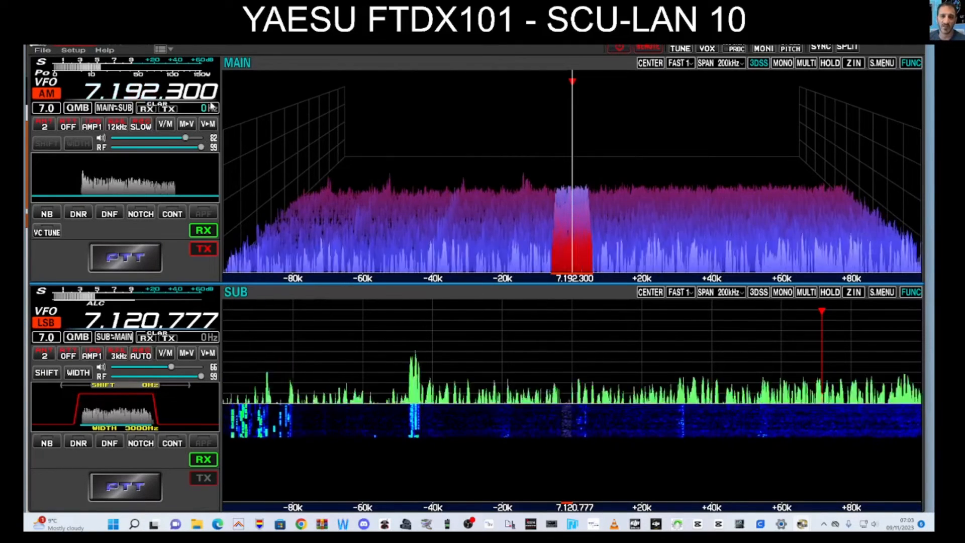
{"action": "left_click", "coordinate": [160, 49]}
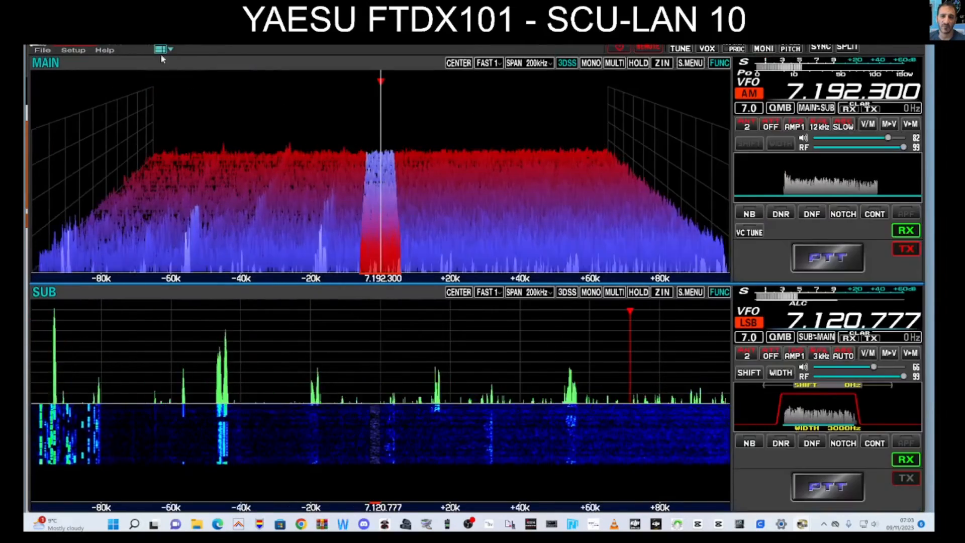
{"action": "left_click", "coordinate": [160, 48]}
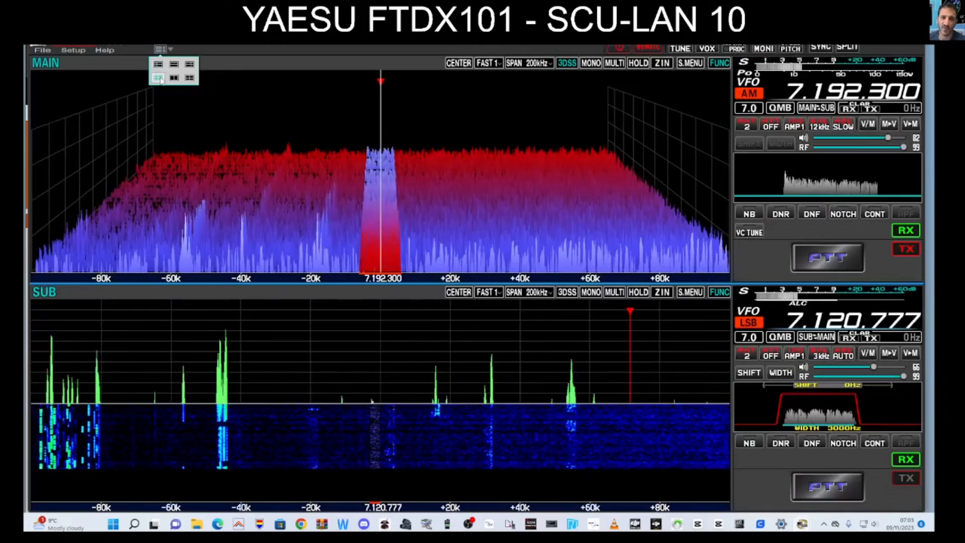
{"action": "left_click", "coordinate": [173, 77]}
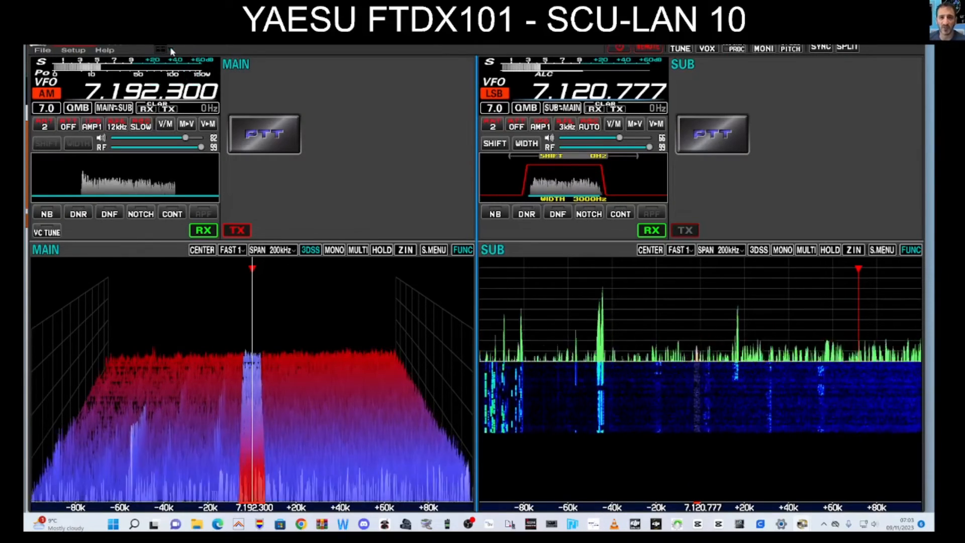
- Switch the layout to scopes above their control panels, then collapse the layout list
{"action": "left_click", "coordinate": [160, 50]}
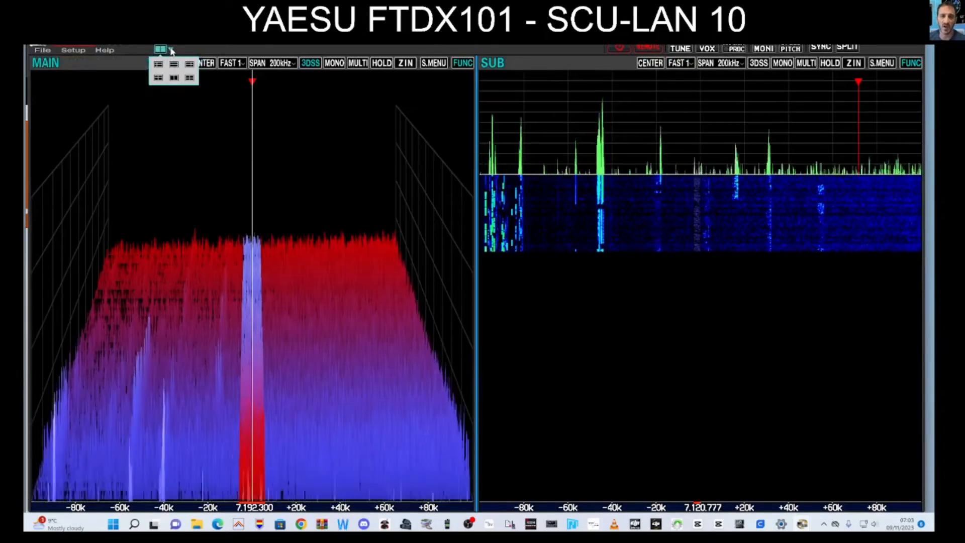
{"action": "left_click", "coordinate": [190, 78]}
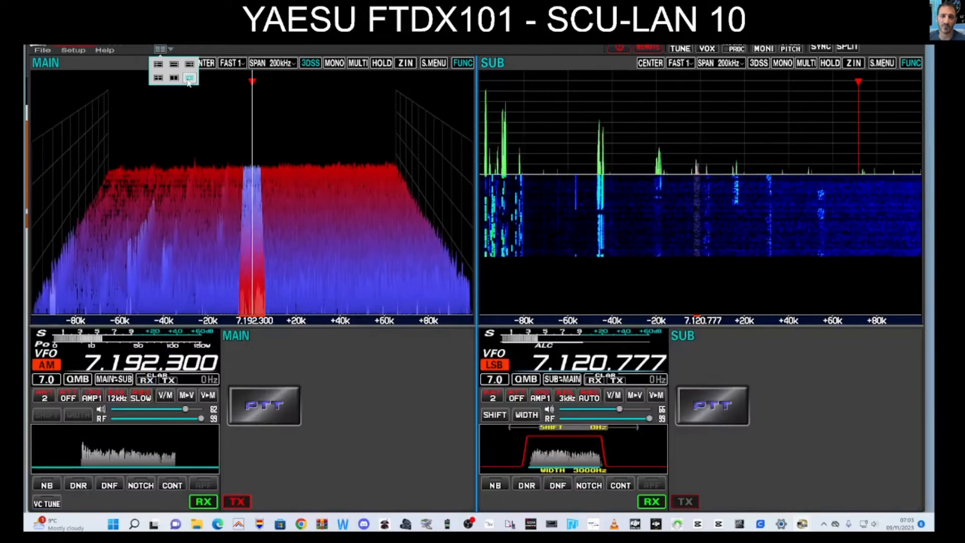
{"action": "left_click", "coordinate": [161, 49]}
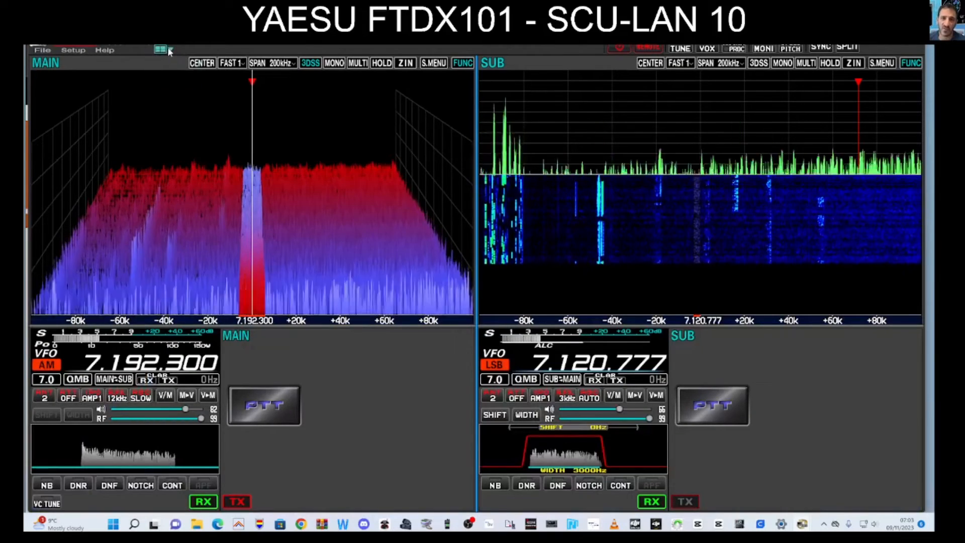
{"action": "left_click", "coordinate": [160, 50]}
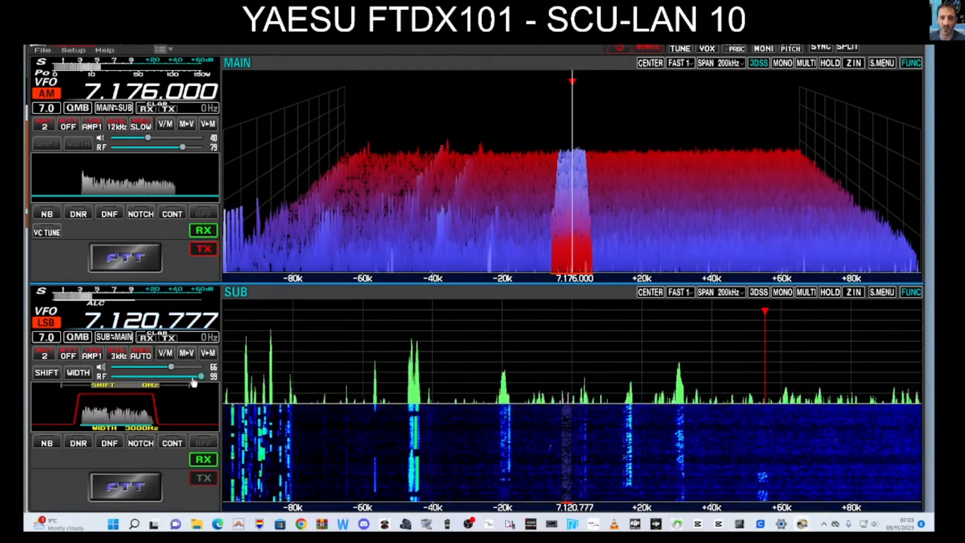
- Lower the SUB receiver's RF gain and change MAIN from AM to LSB mode
{"action": "left_click_drag", "start_coordinate": [200, 376], "coordinate": [190, 376]}
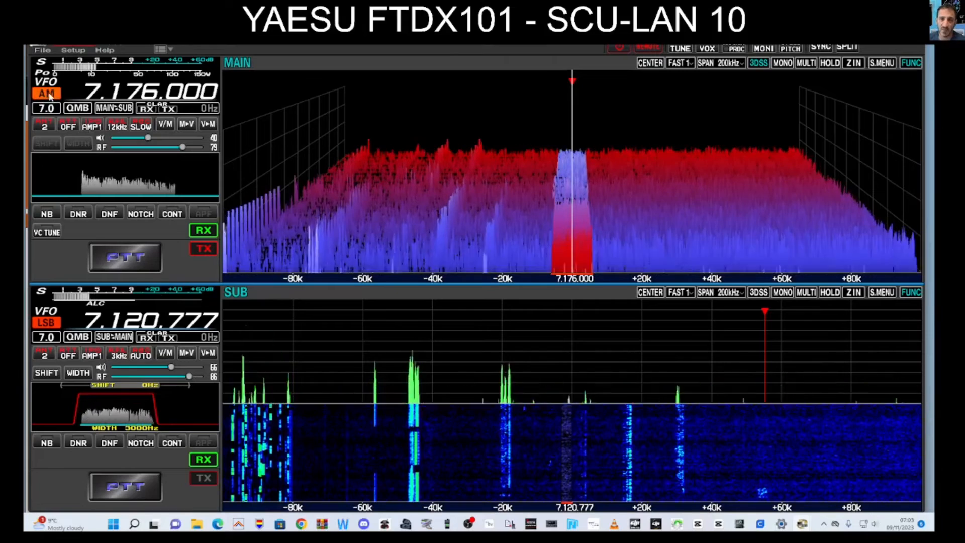
{"action": "left_click", "coordinate": [45, 93]}
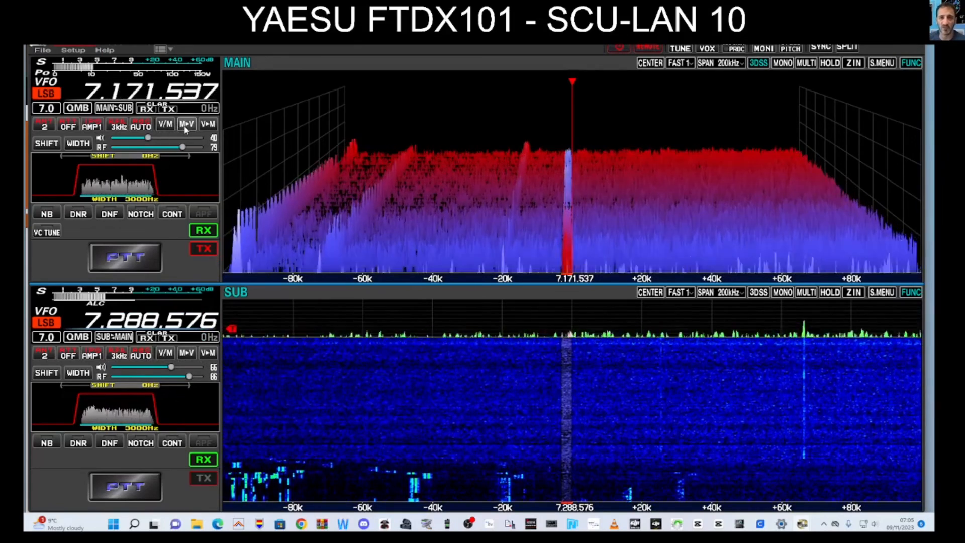
- Set the MAIN front end to IPO and return transmit to the MAIN receiver
{"action": "left_click", "coordinate": [141, 125]}
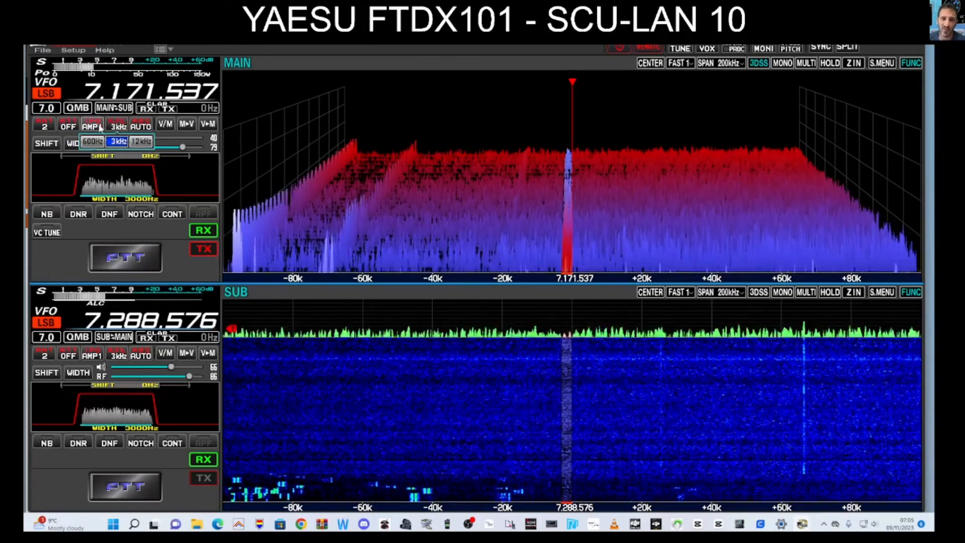
{"action": "left_click", "coordinate": [91, 124]}
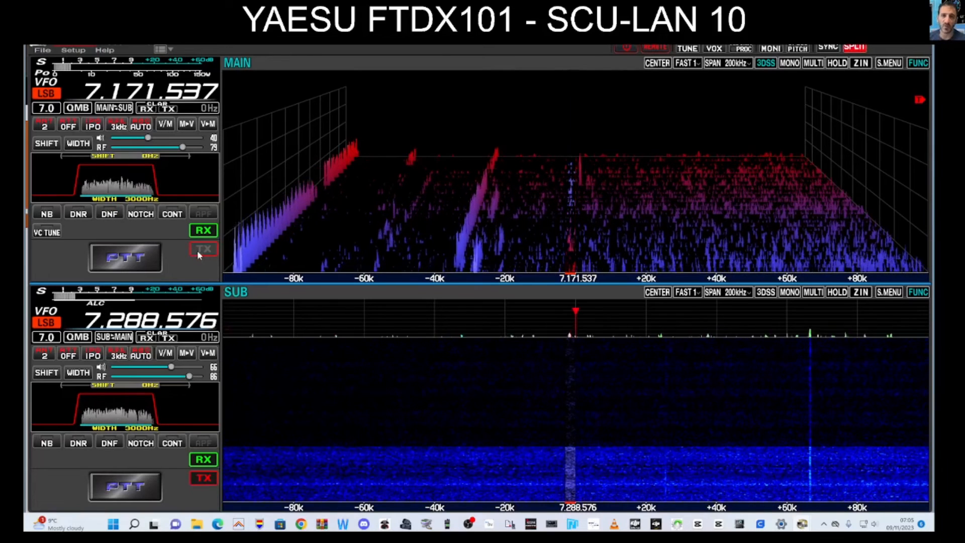
{"action": "left_click", "coordinate": [203, 248]}
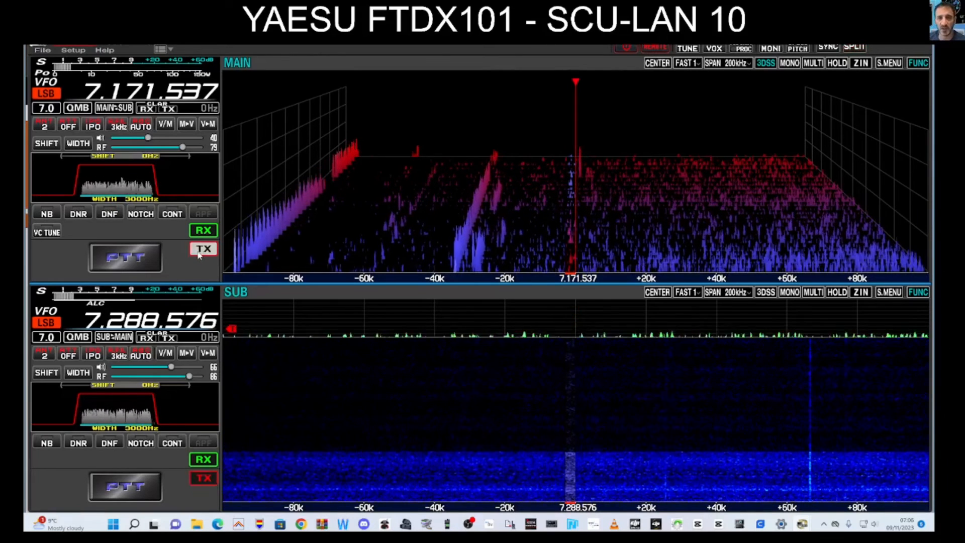